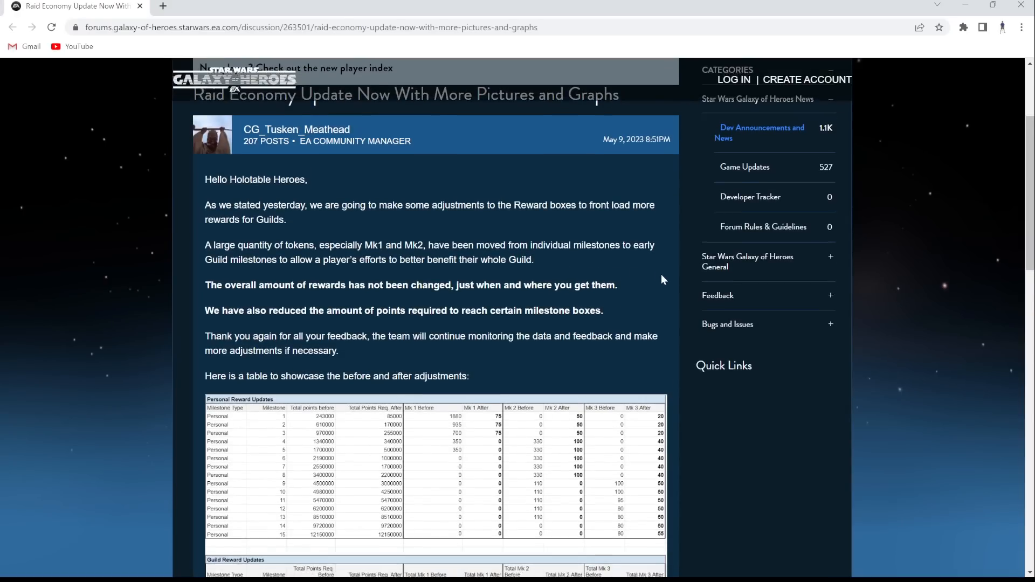
- Scroll back and forth over the personal reward table, double-clicking in the post
{"action": "scroll", "scroll_direction": "down", "scroll_amount": 3}
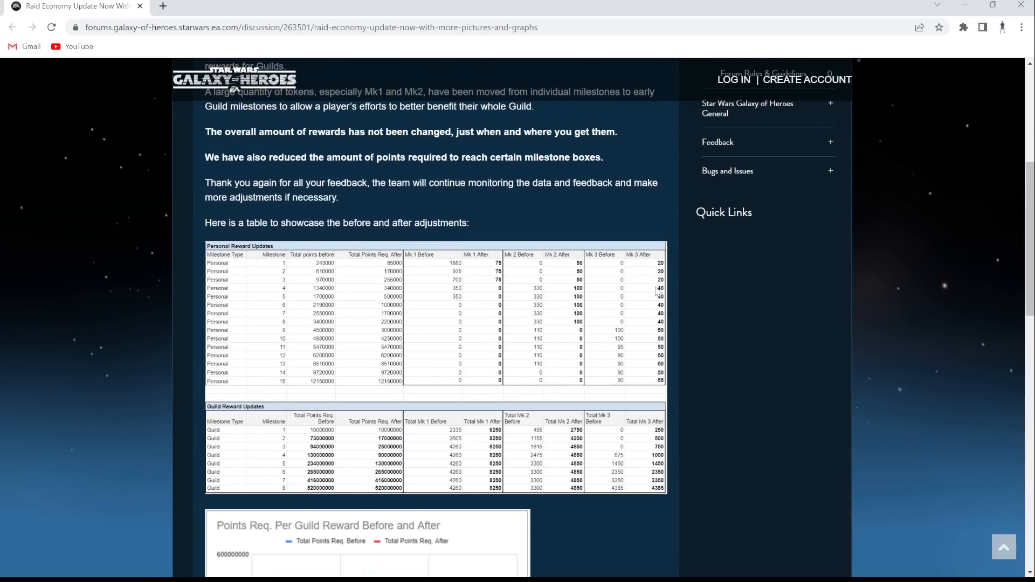
{"action": "scroll", "scroll_direction": "up", "scroll_amount": 3}
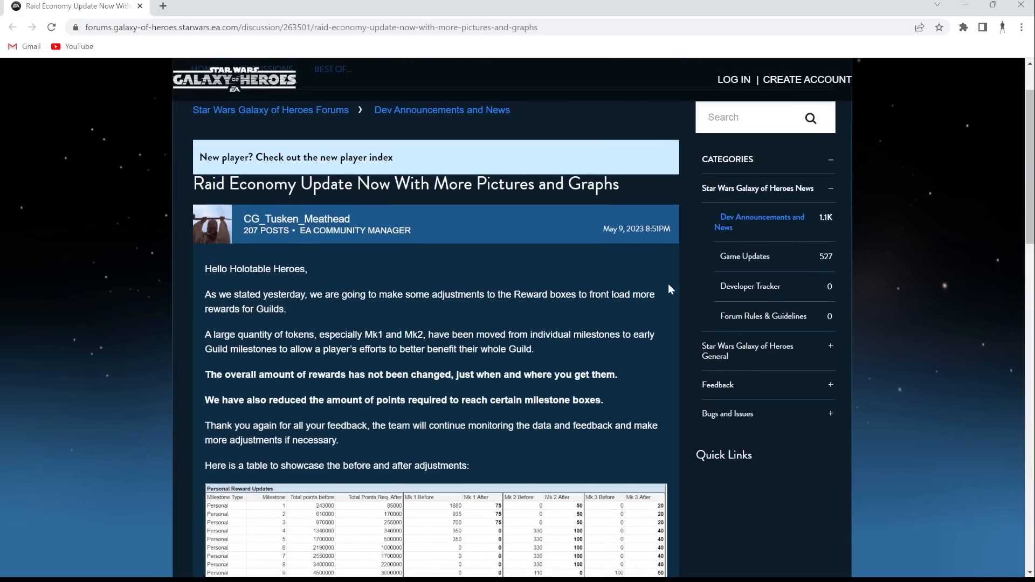
{"action": "scroll", "scroll_direction": "down", "scroll_amount": 3}
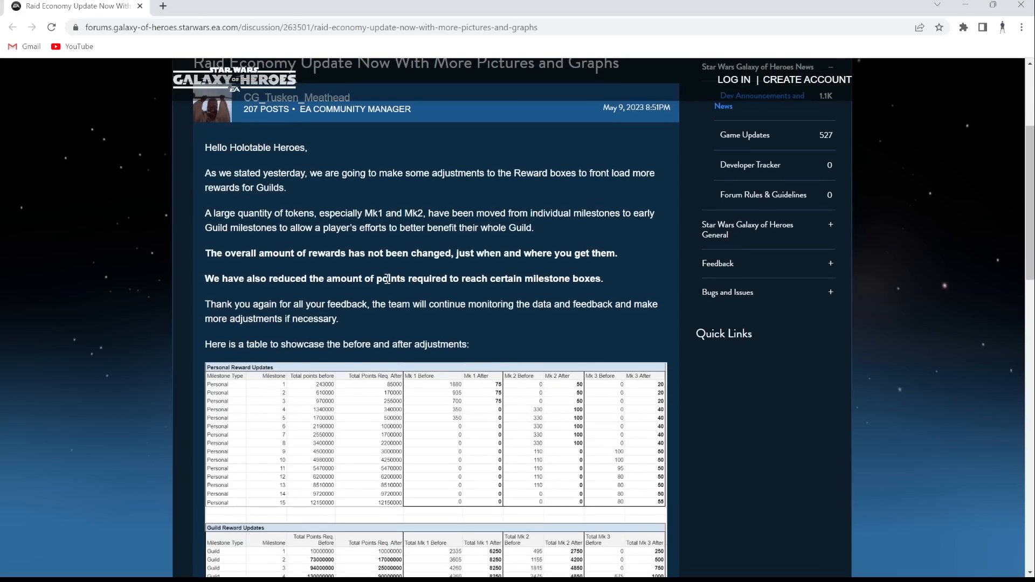
{"action": "scroll", "scroll_direction": "up", "scroll_amount": 3}
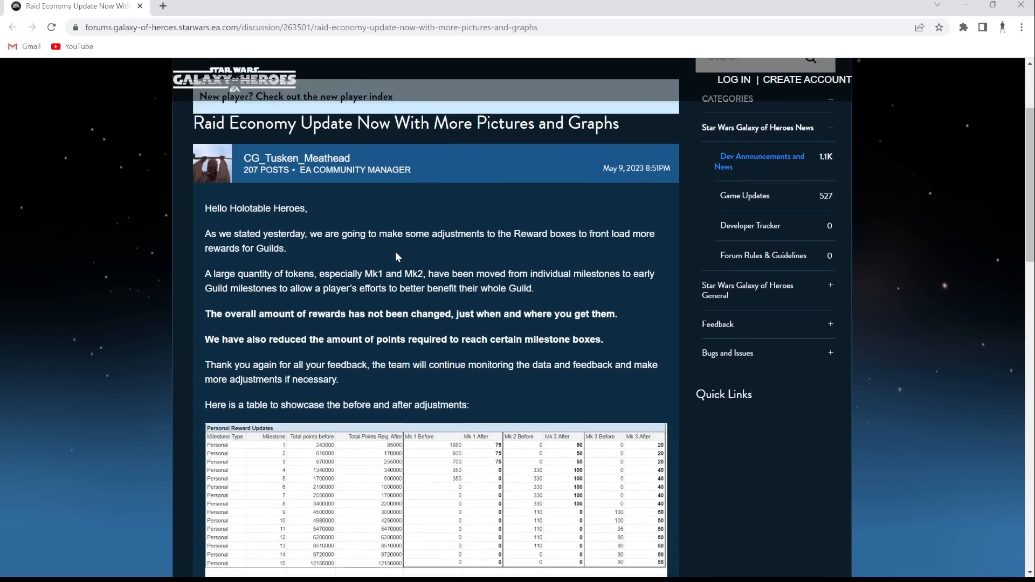
{"action": "mouse_move", "coordinate": [238, 243]}
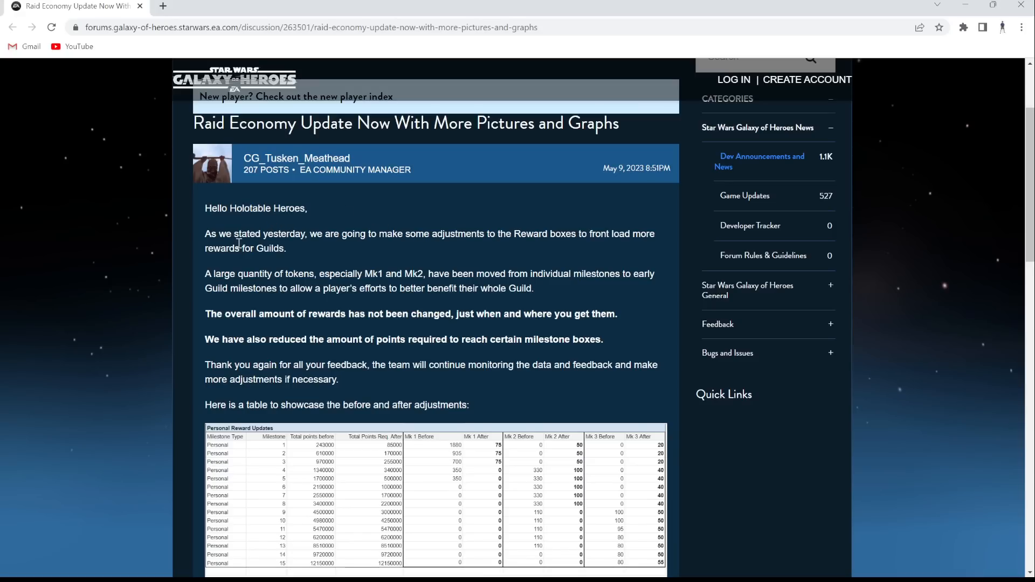
{"action": "mouse_move", "coordinate": [478, 255]}
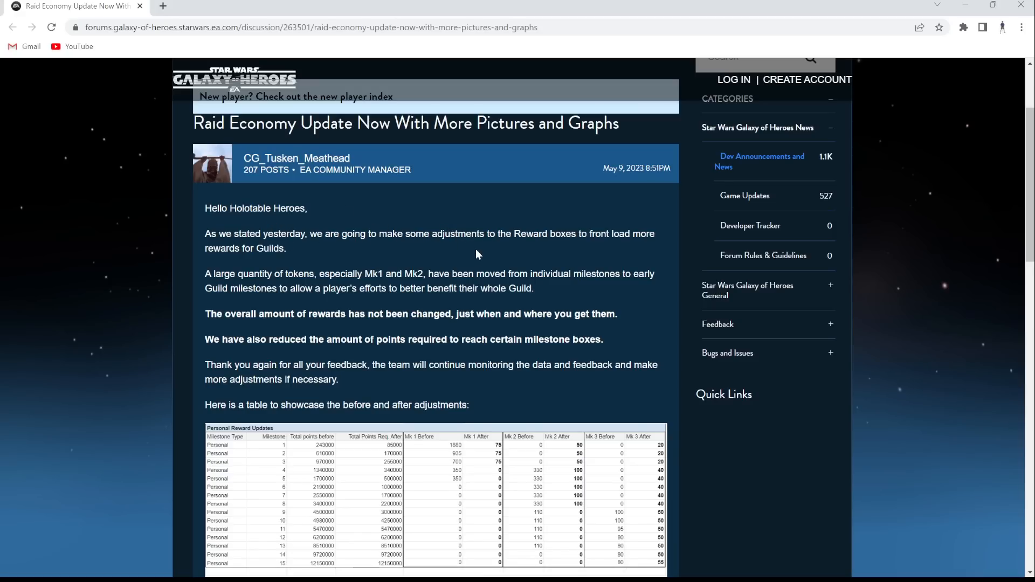
{"action": "scroll", "scroll_direction": "down", "scroll_amount": 3}
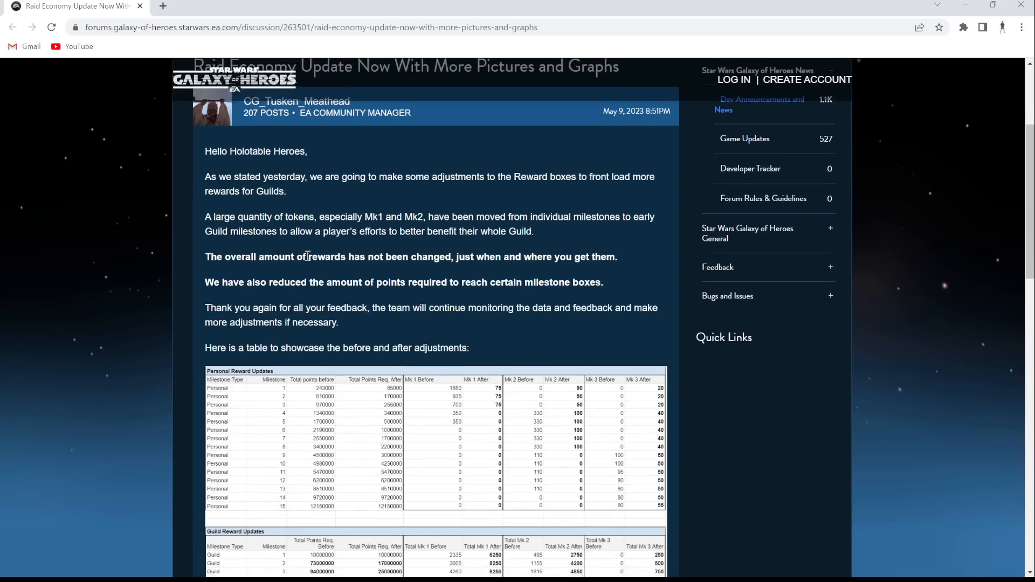
{"action": "scroll", "scroll_direction": "up", "scroll_amount": 3}
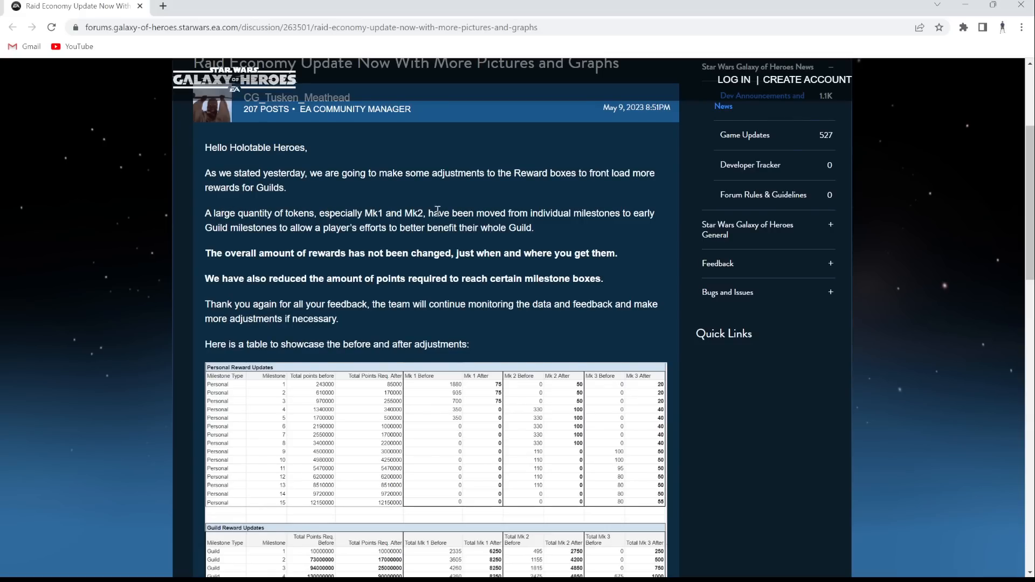
{"action": "mouse_move", "coordinate": [610, 213]}
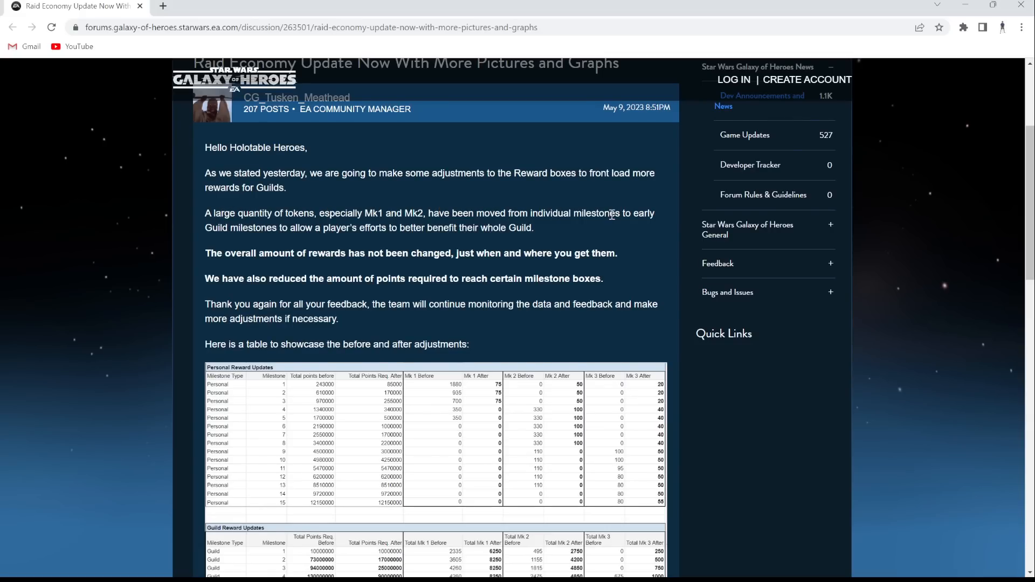
{"action": "double_click", "coordinate": [223, 228]}
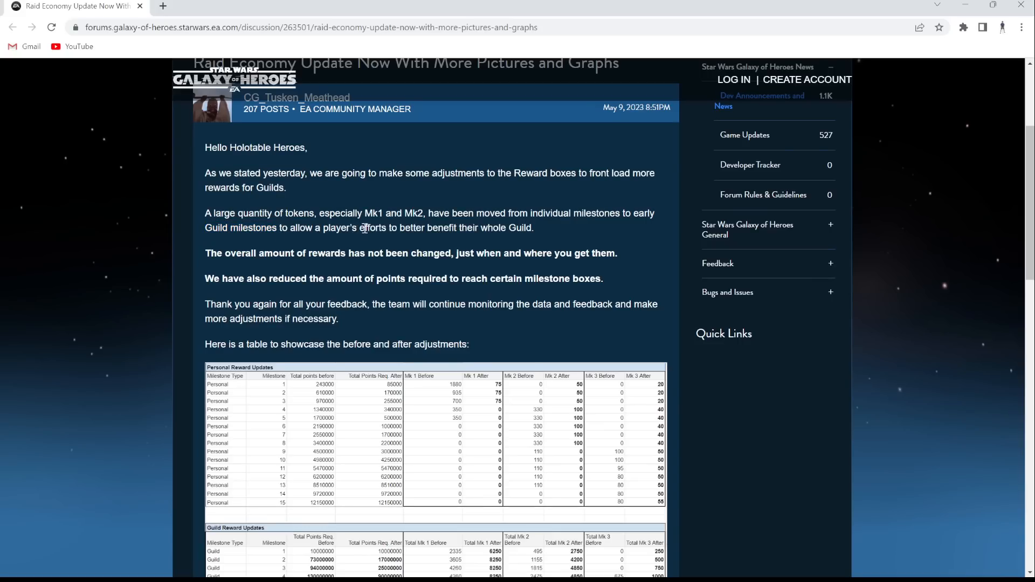
{"action": "scroll", "scroll_direction": "down", "scroll_amount": 3}
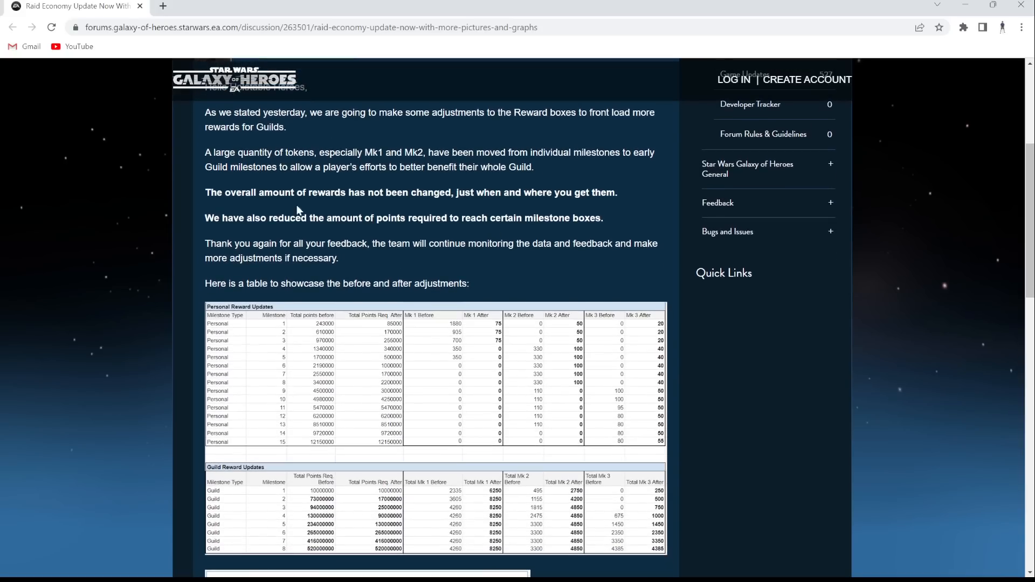
{"action": "mouse_move", "coordinate": [385, 205]}
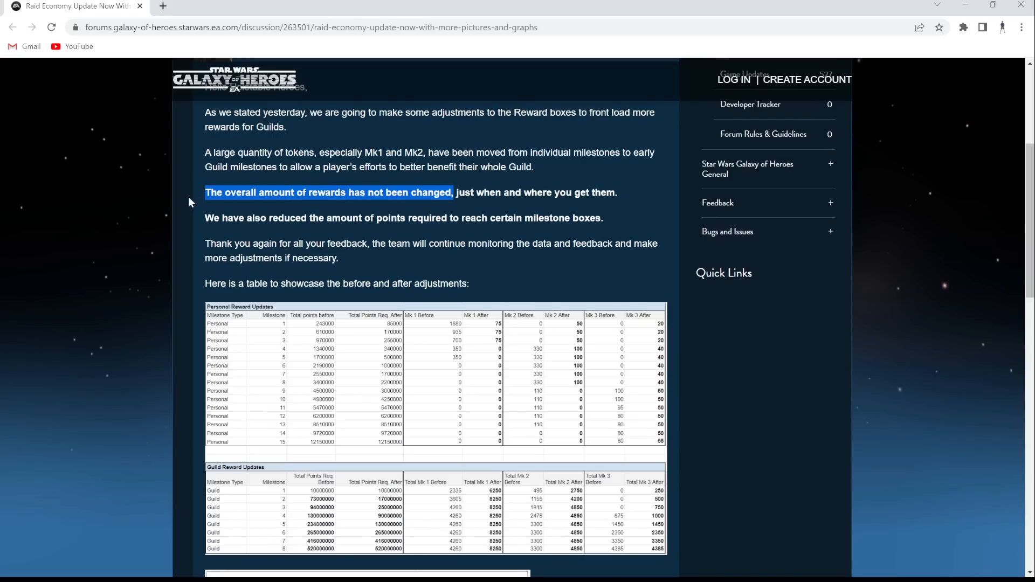
{"action": "mouse_move", "coordinate": [458, 192]}
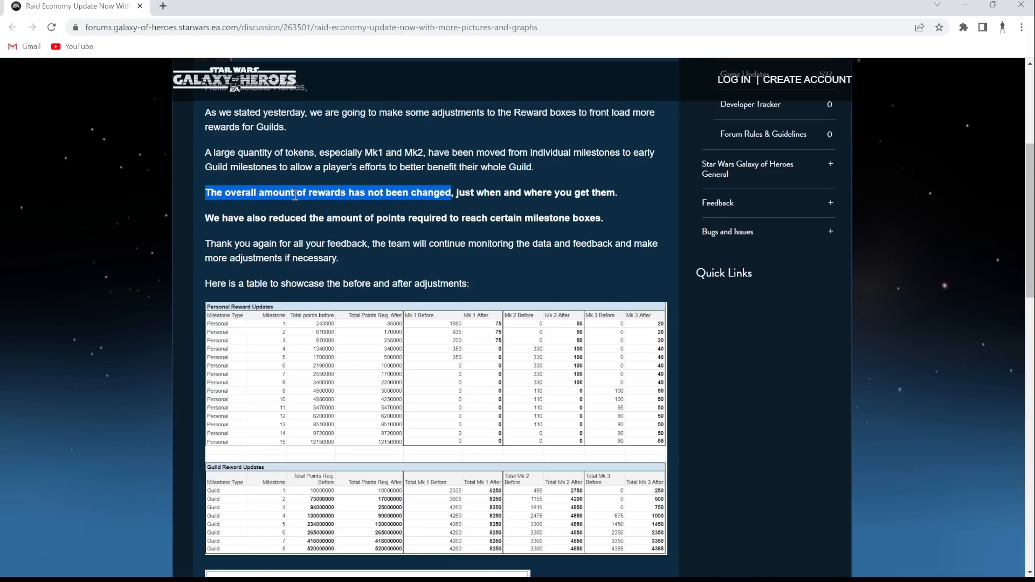
{"action": "mouse_move", "coordinate": [342, 150]}
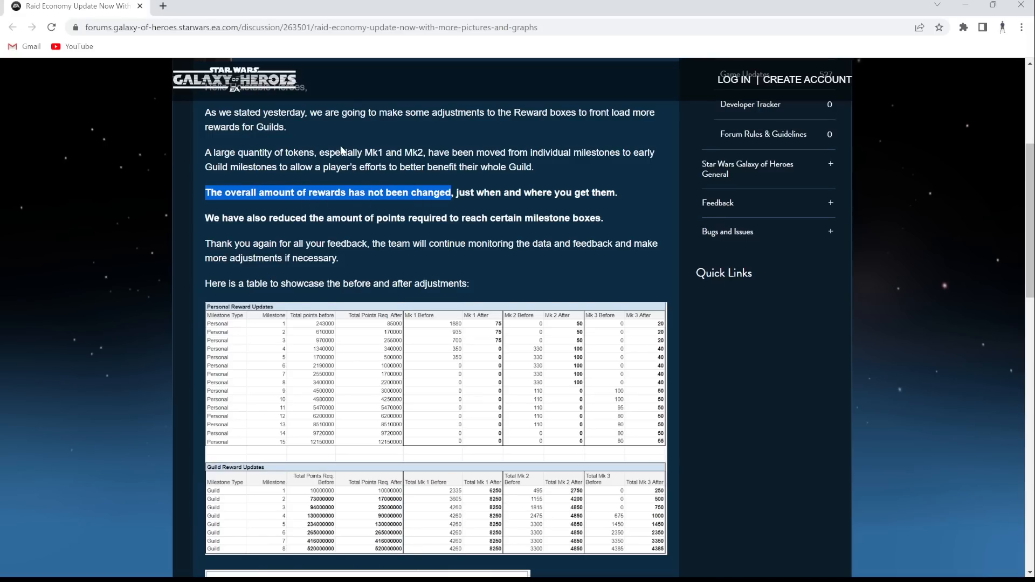
- Click in the post and highlight the start of the thank-you sentence
{"action": "left_click", "coordinate": [460, 192]}
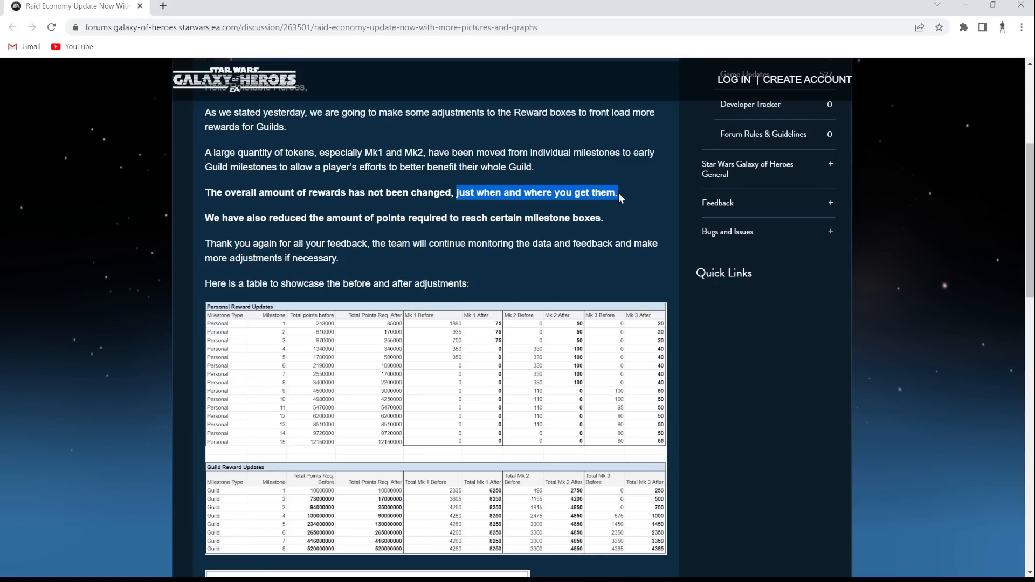
{"action": "mouse_move", "coordinate": [465, 204]}
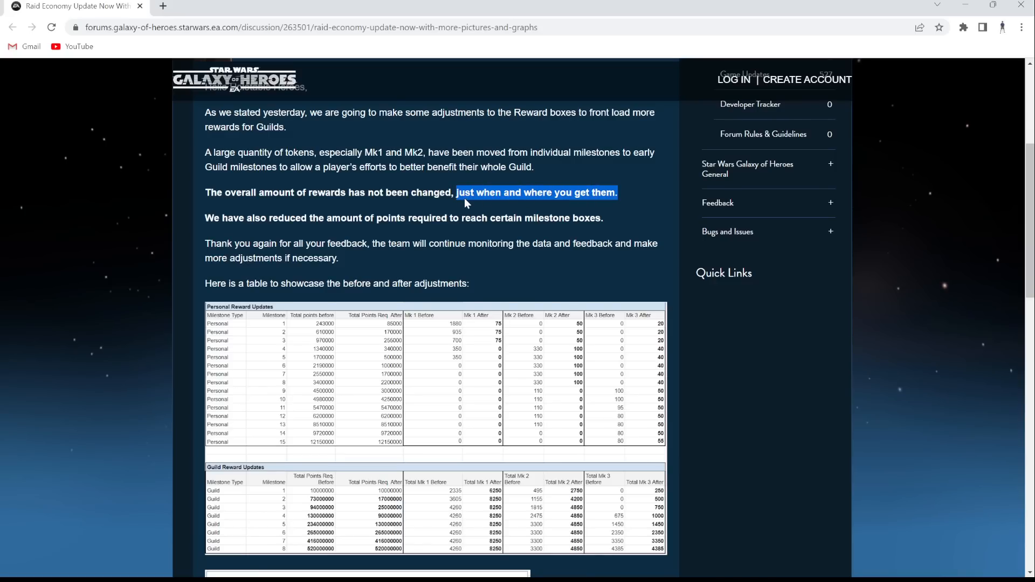
{"action": "mouse_move", "coordinate": [480, 203]}
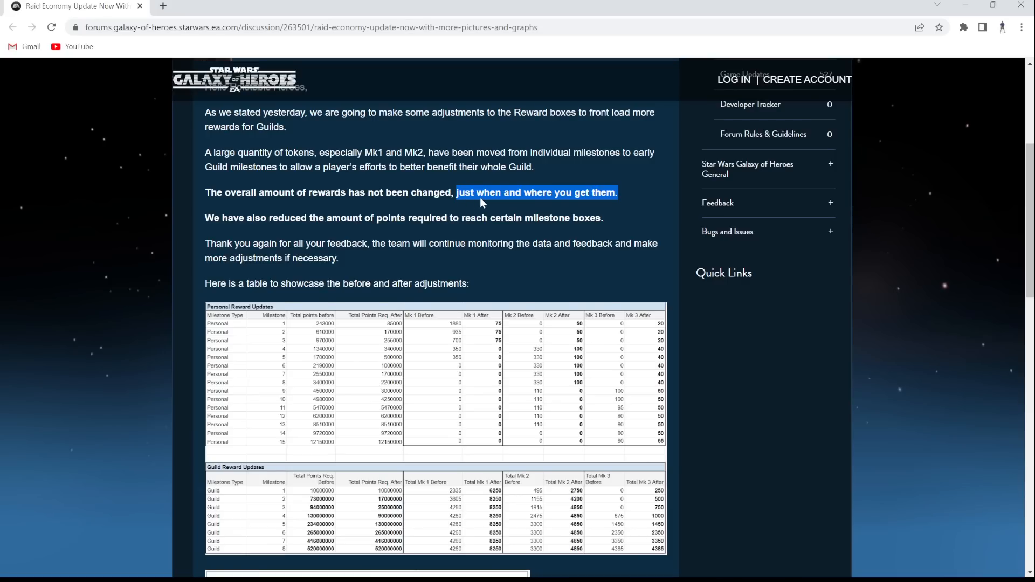
{"action": "left_click", "coordinate": [310, 238]}
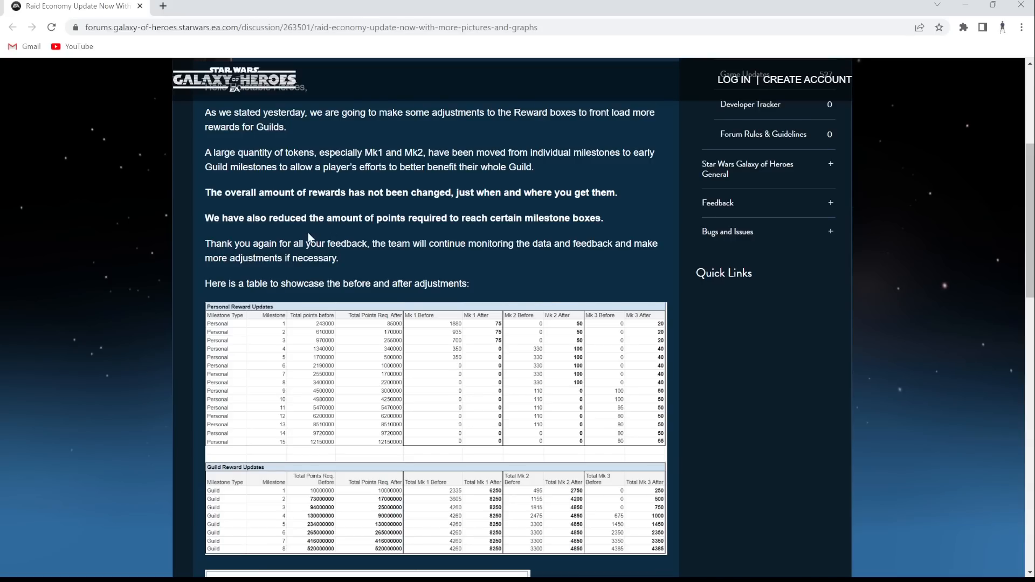
{"action": "mouse_move", "coordinate": [429, 218]}
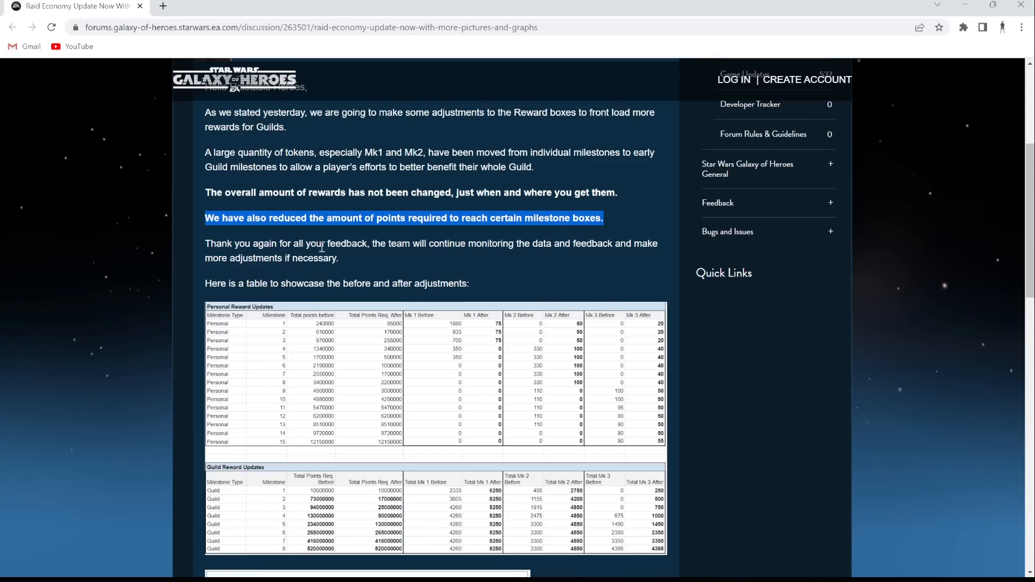
{"action": "scroll", "scroll_direction": "down", "scroll_amount": 3}
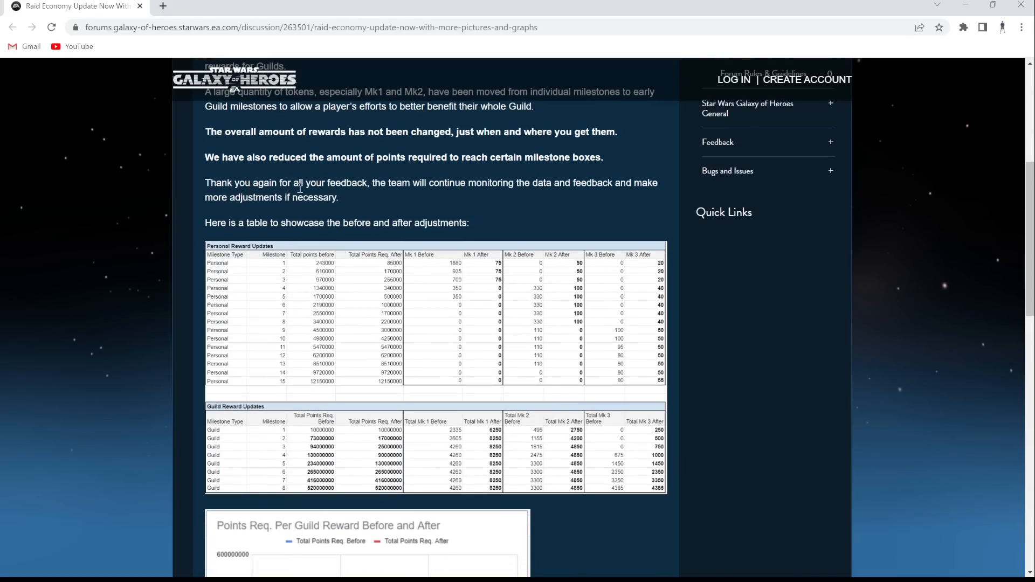
{"action": "left_click_drag", "start_coordinate": [205, 183], "coordinate": [367, 183]}
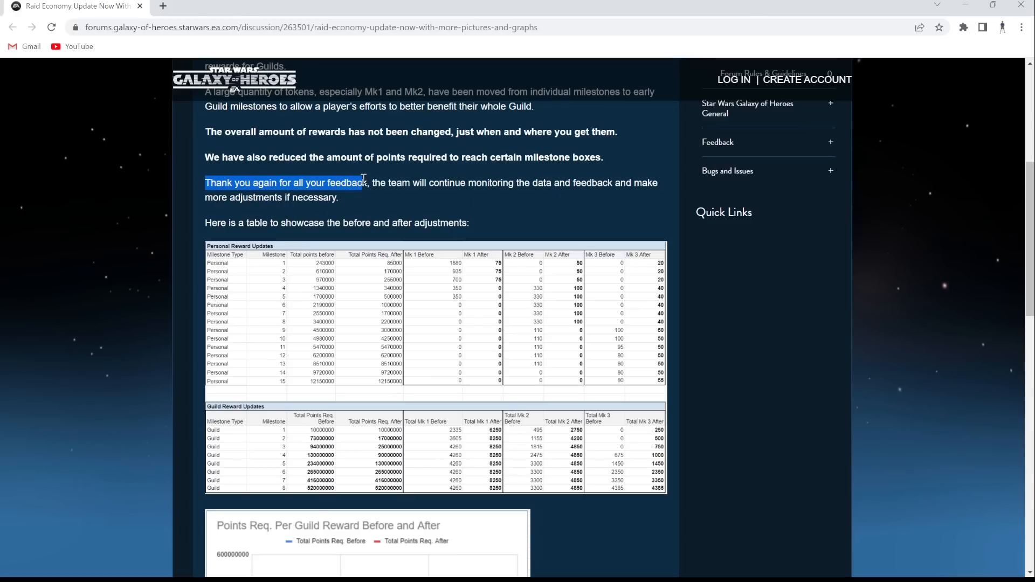
{"action": "scroll", "scroll_direction": "down", "scroll_amount": 3}
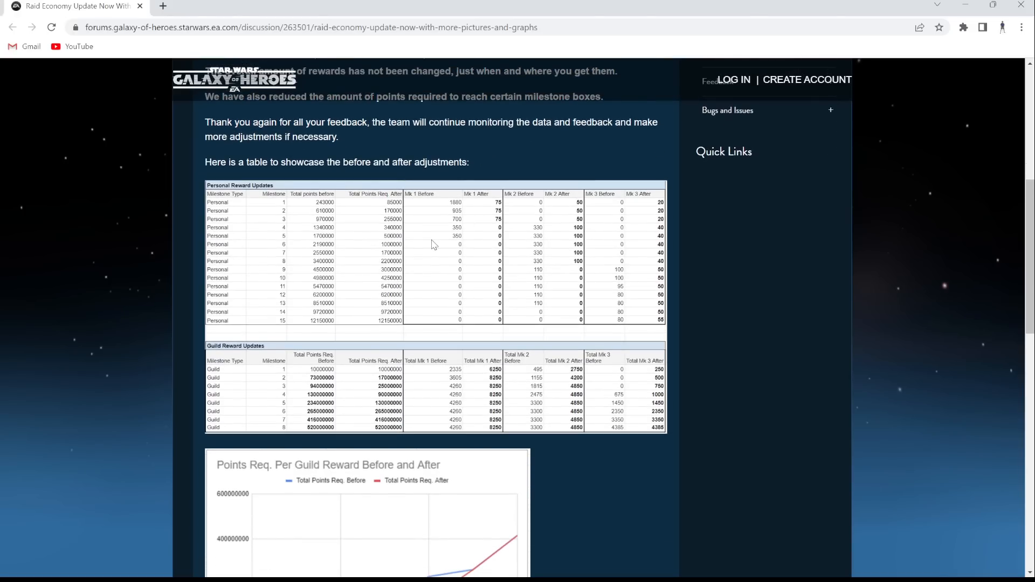
{"action": "mouse_move", "coordinate": [352, 257]}
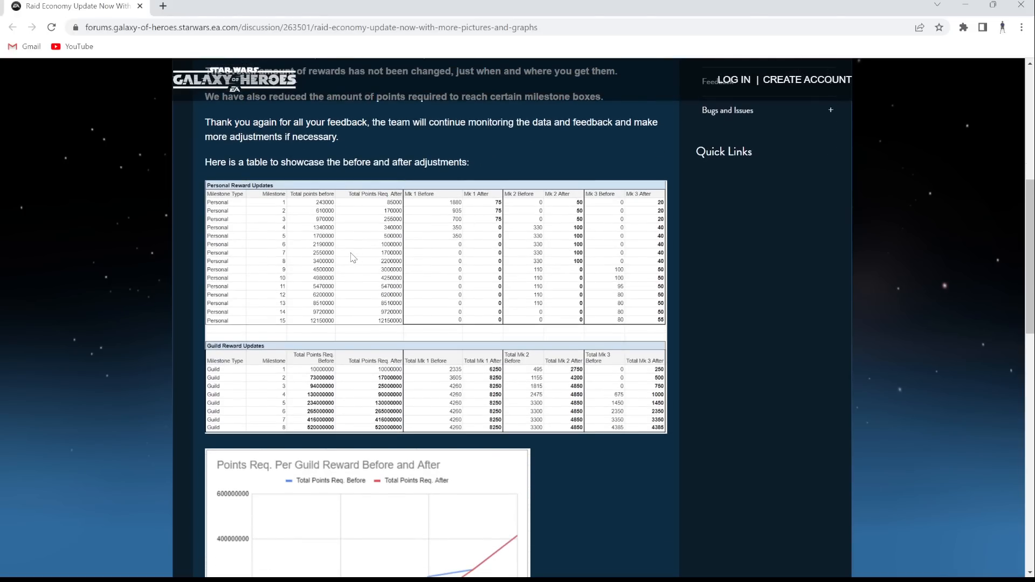
{"action": "mouse_move", "coordinate": [267, 223]}
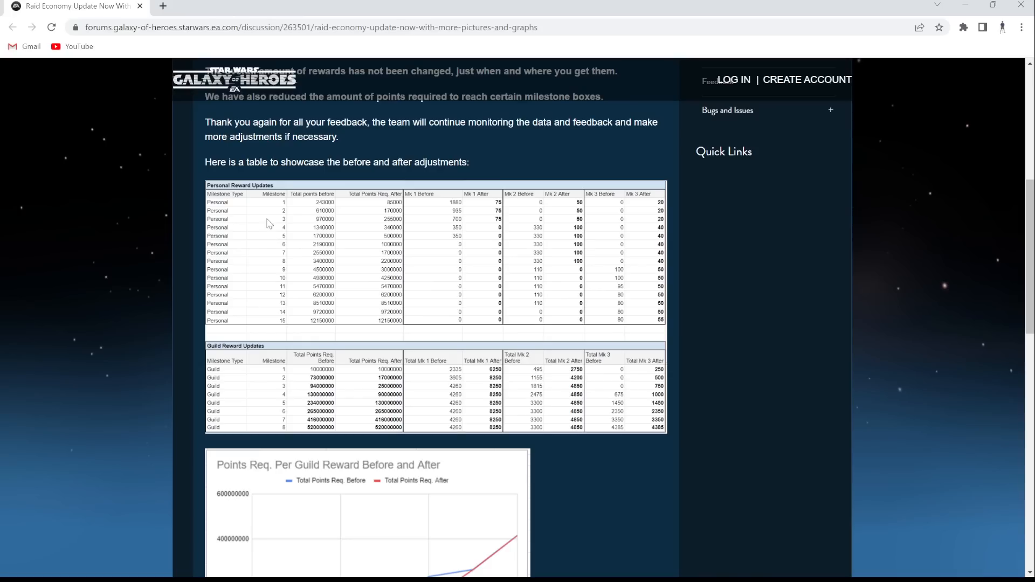
{"action": "mouse_move", "coordinate": [481, 167]}
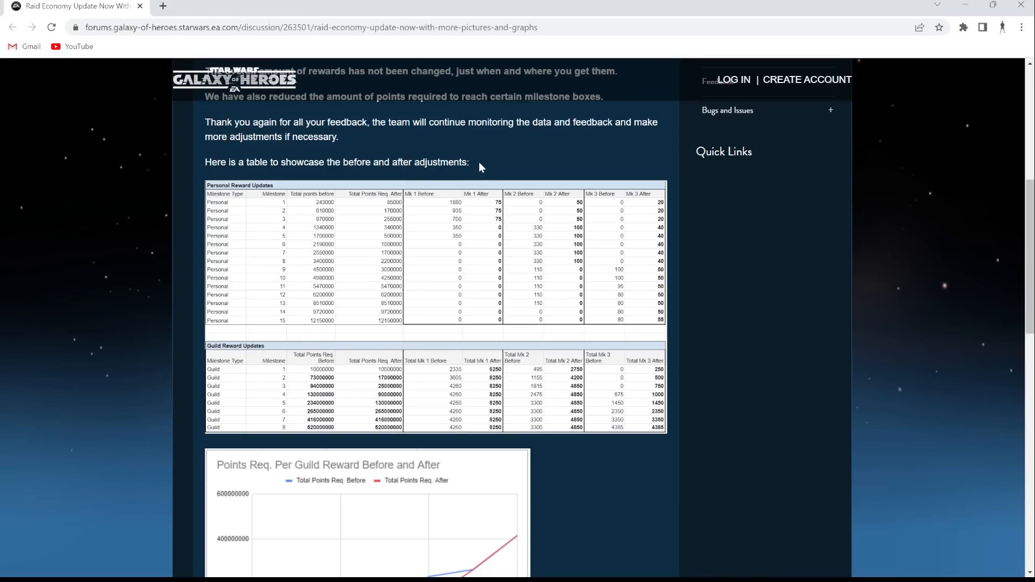
{"action": "mouse_move", "coordinate": [270, 196]}
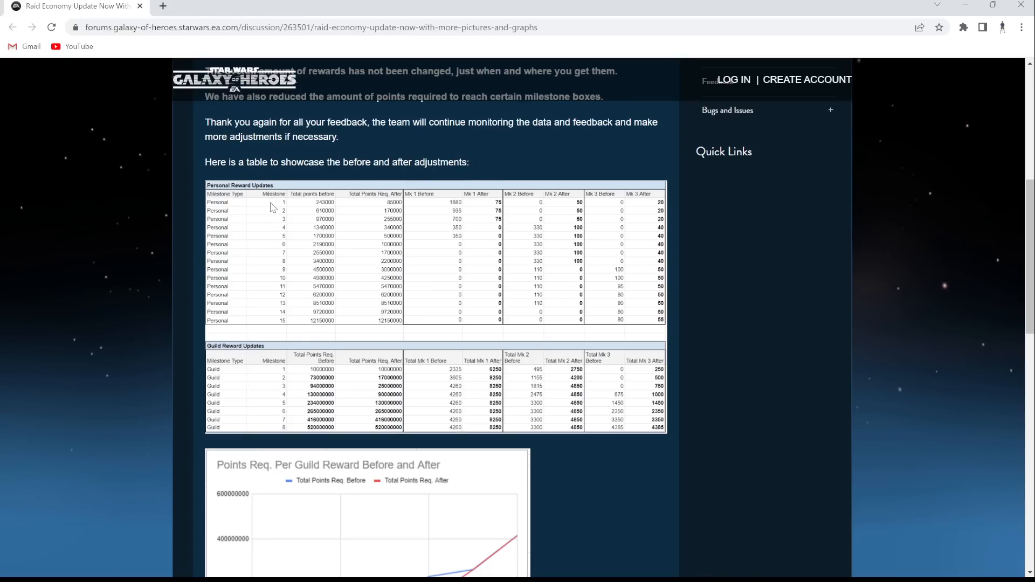
{"action": "mouse_move", "coordinate": [303, 209]}
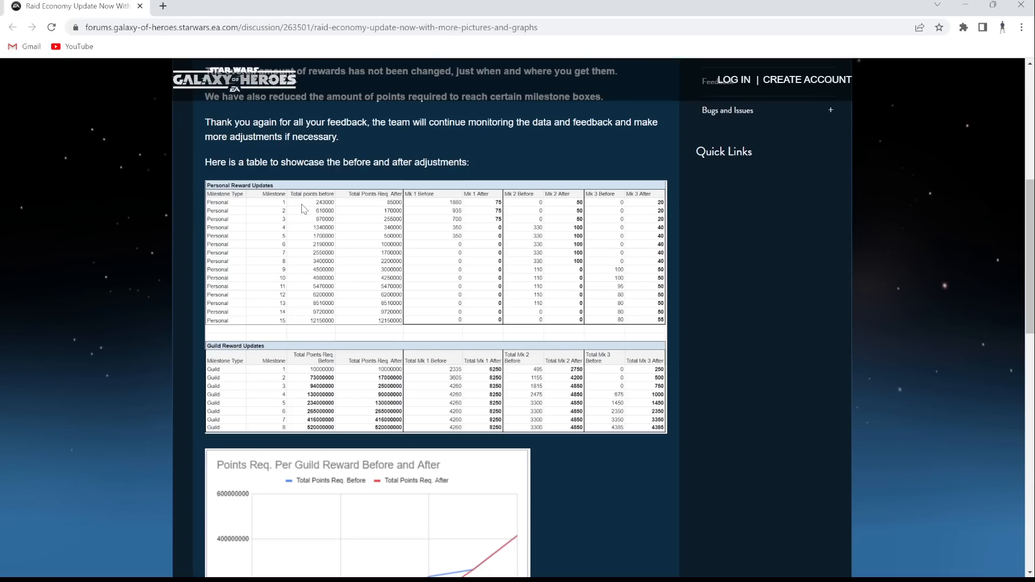
{"action": "mouse_move", "coordinate": [446, 219]}
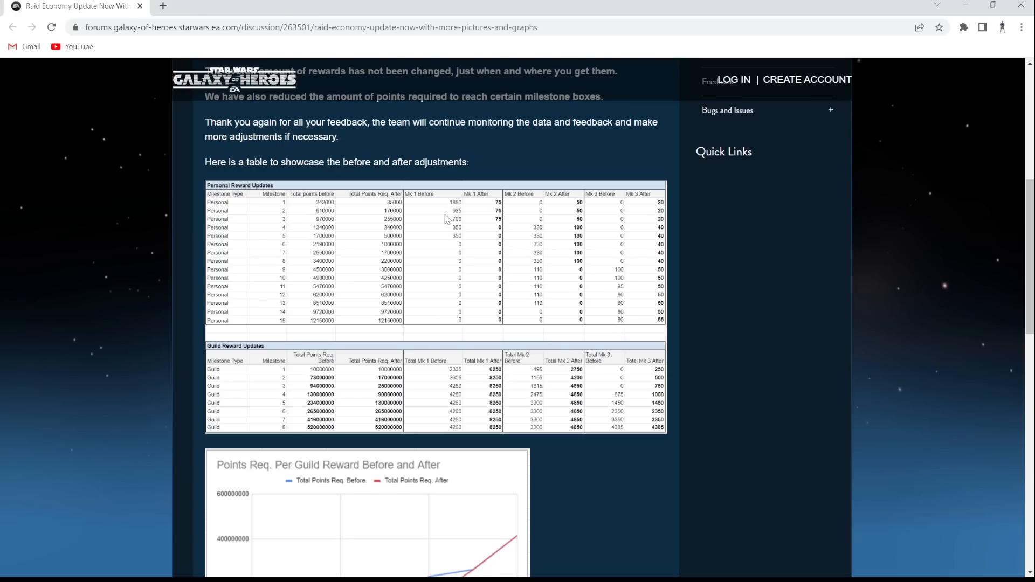
{"action": "mouse_move", "coordinate": [437, 211]}
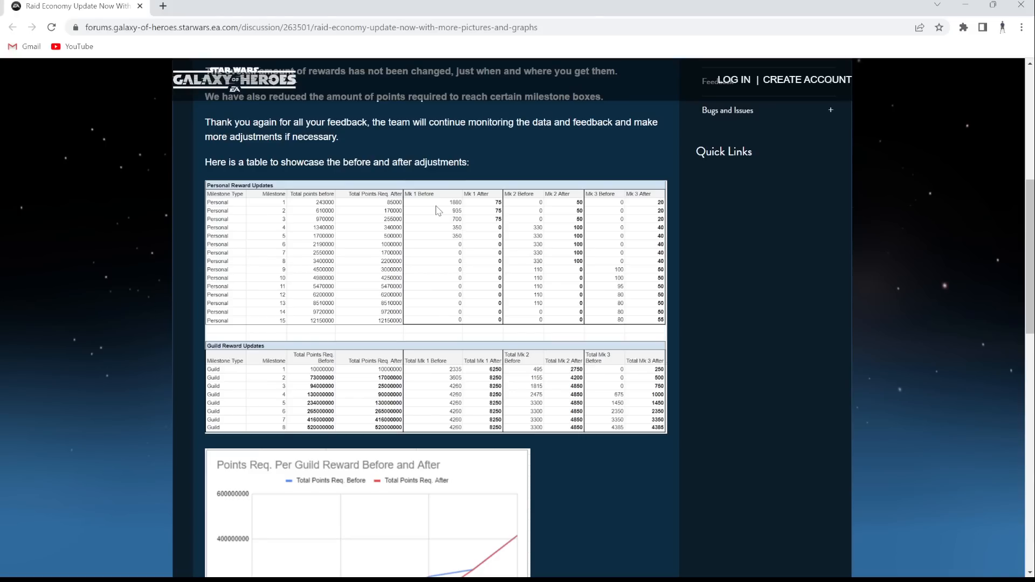
{"action": "mouse_move", "coordinate": [327, 207]}
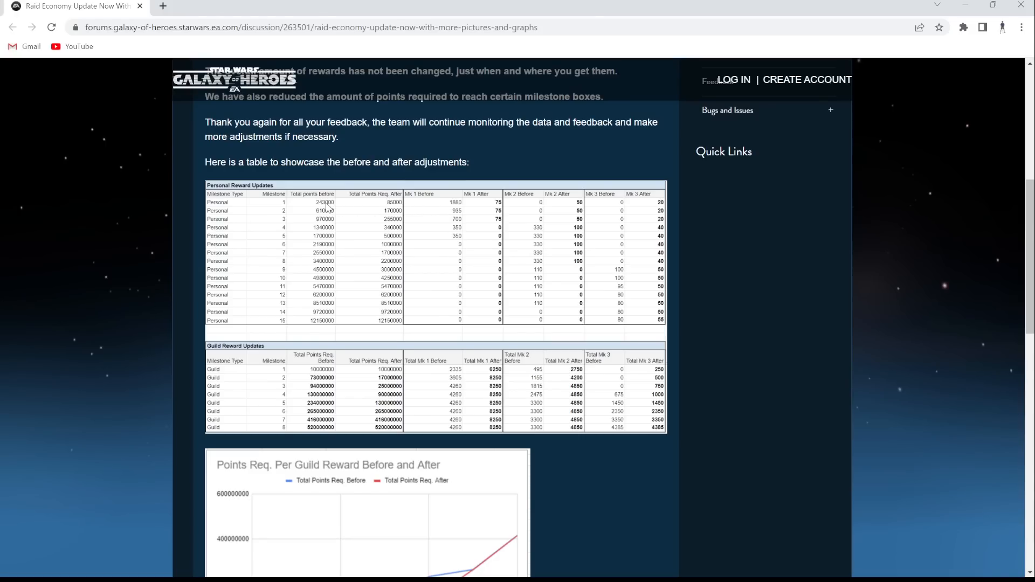
{"action": "mouse_move", "coordinate": [403, 212]}
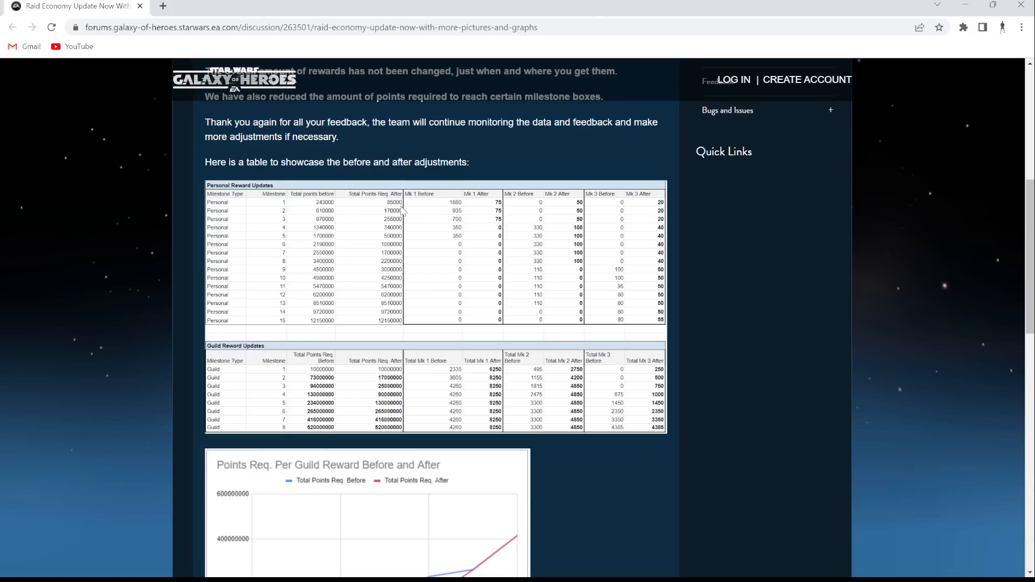
{"action": "mouse_move", "coordinate": [508, 210]}
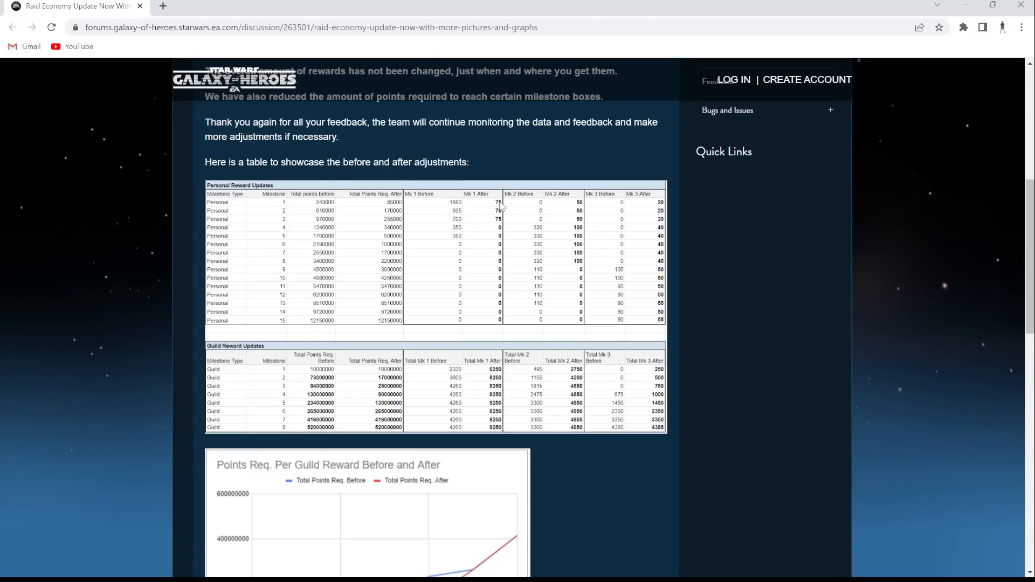
{"action": "mouse_move", "coordinate": [495, 208]}
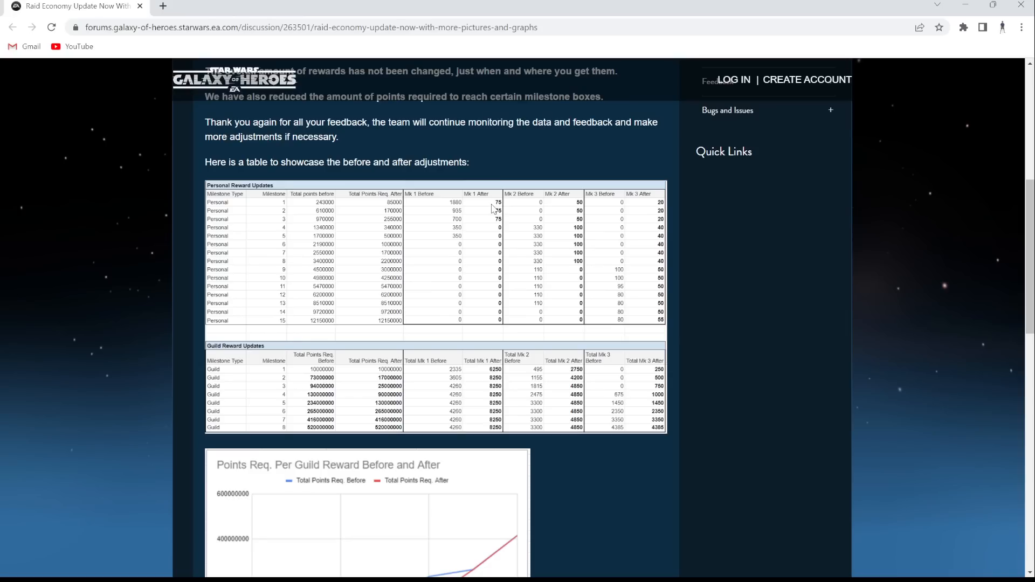
{"action": "mouse_move", "coordinate": [495, 223]}
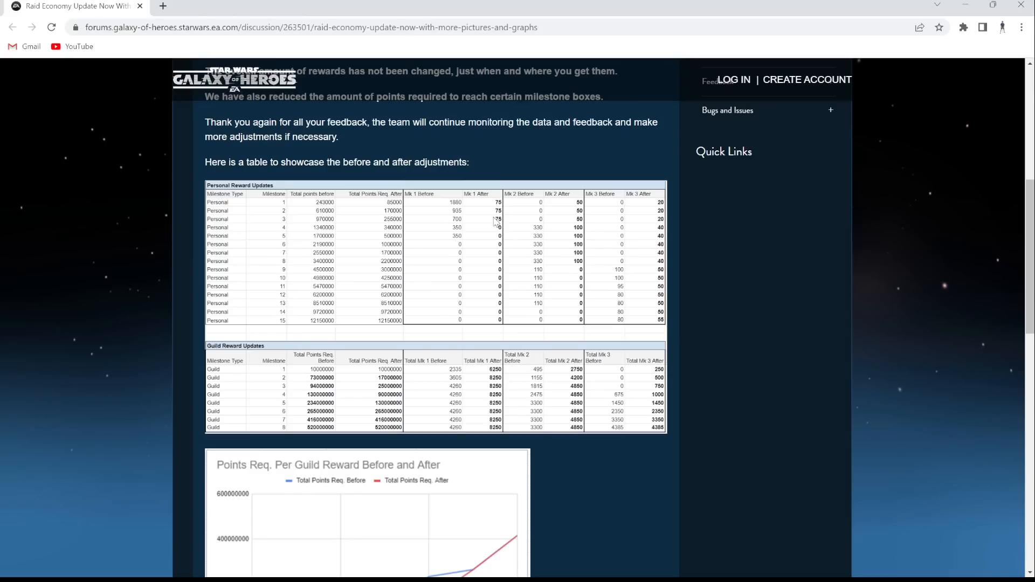
- Scroll further down to the guild reward table and the Points Req. graph
{"action": "scroll", "scroll_direction": "down", "scroll_amount": 3}
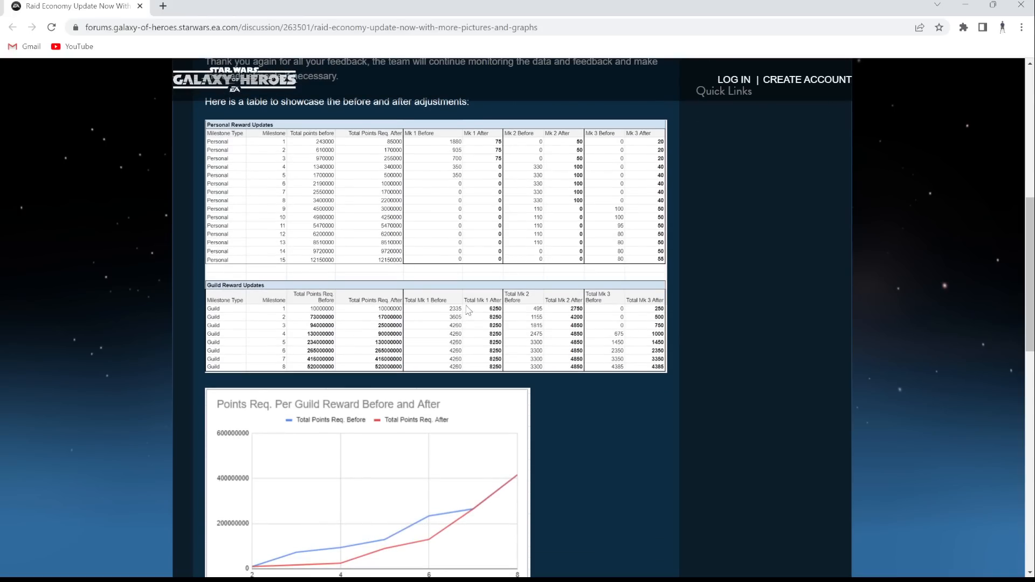
{"action": "scroll", "scroll_direction": "down", "scroll_amount": 3}
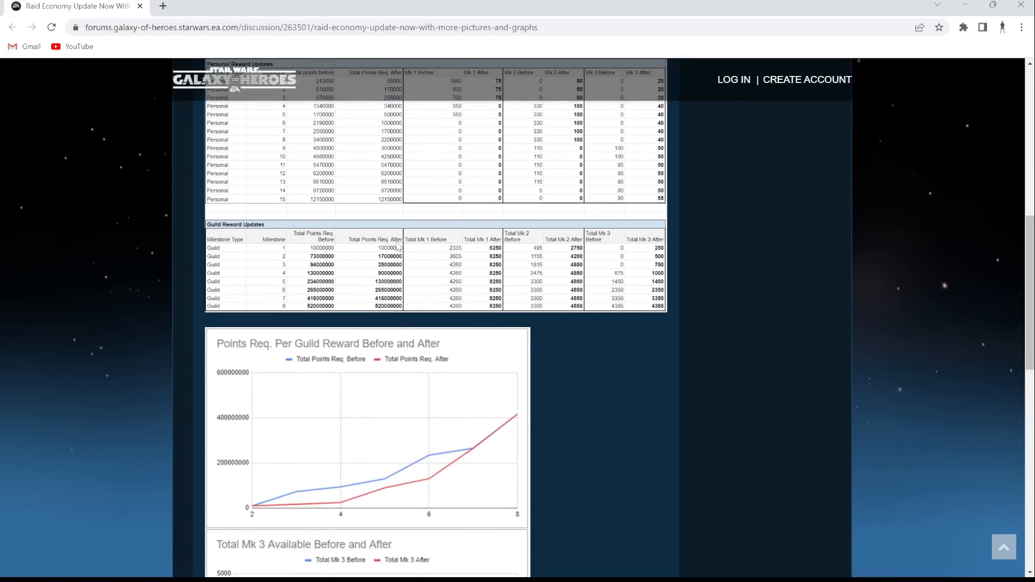
{"action": "scroll", "scroll_direction": "up", "scroll_amount": 3}
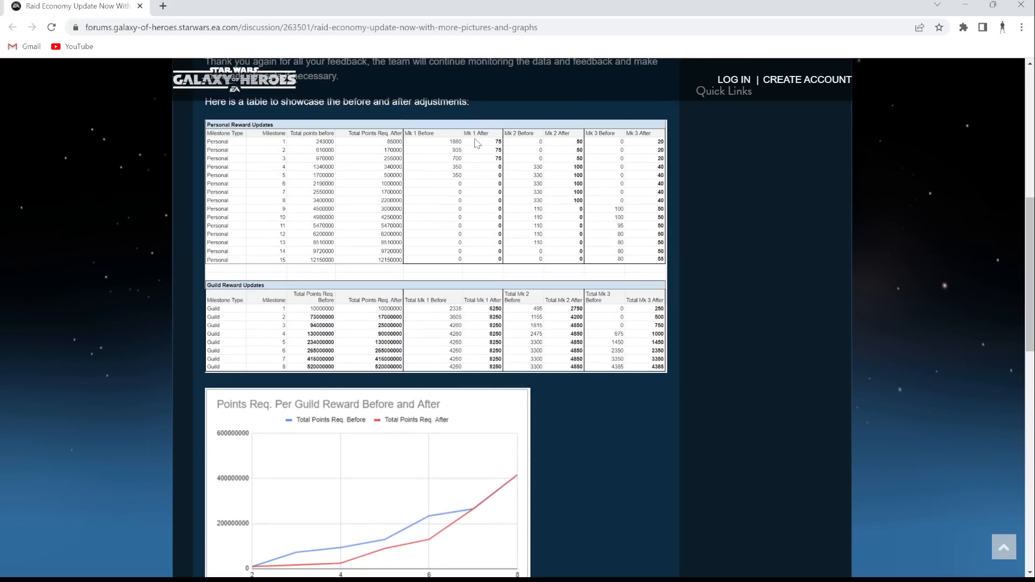
{"action": "mouse_move", "coordinate": [503, 147]}
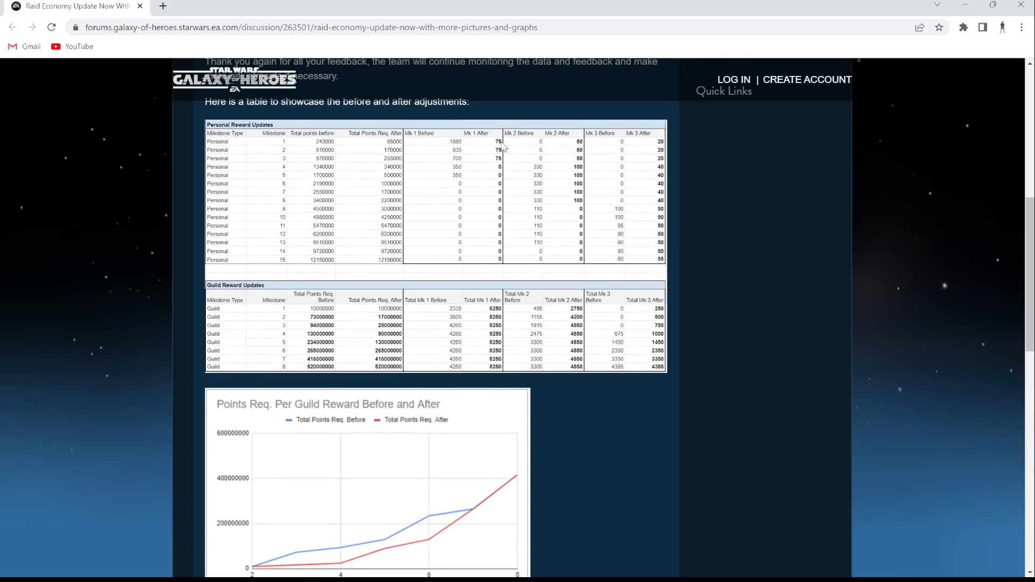
{"action": "mouse_move", "coordinate": [476, 213]}
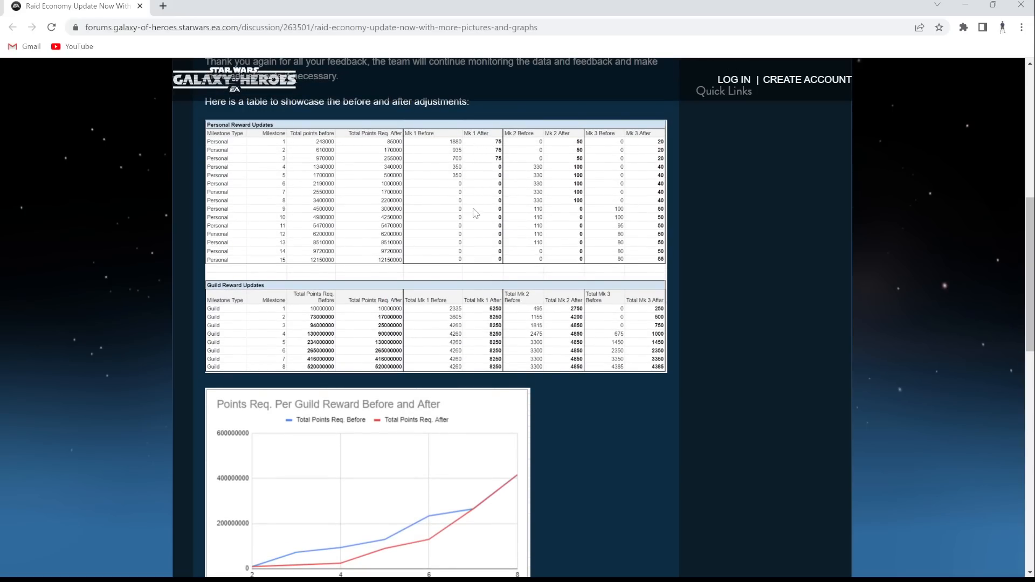
{"action": "mouse_move", "coordinate": [488, 151]}
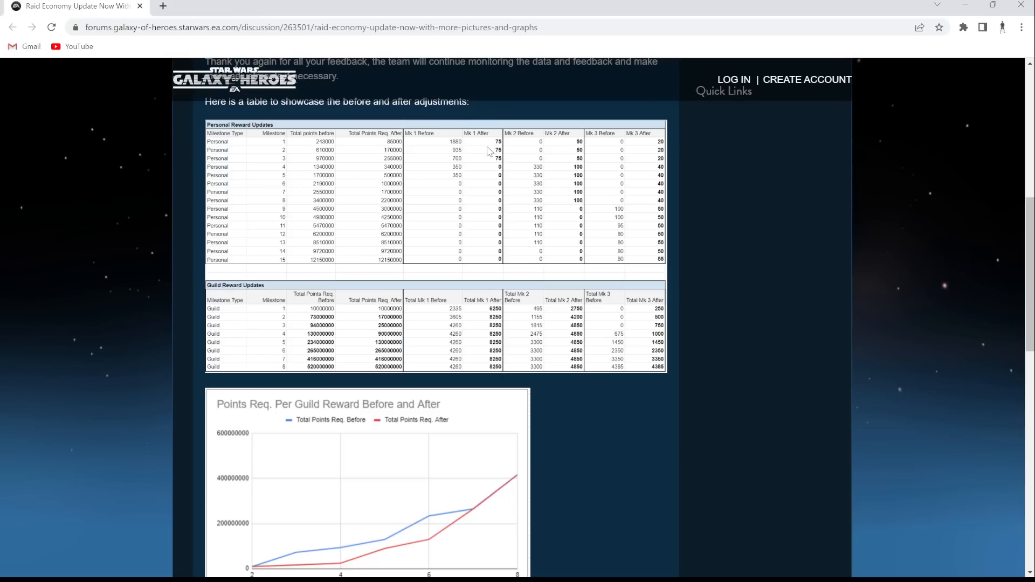
{"action": "mouse_move", "coordinate": [448, 142]}
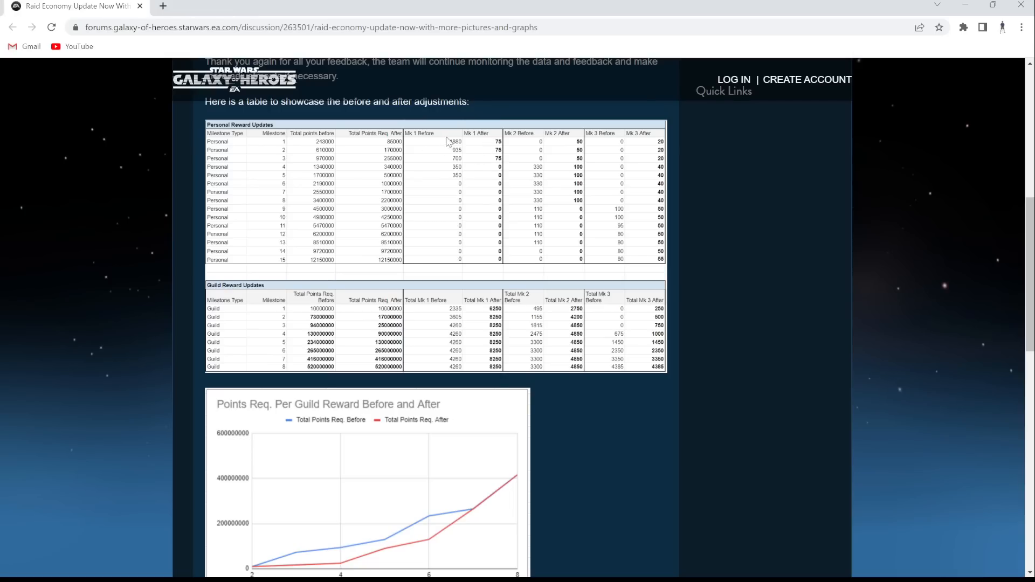
{"action": "mouse_move", "coordinate": [535, 156]}
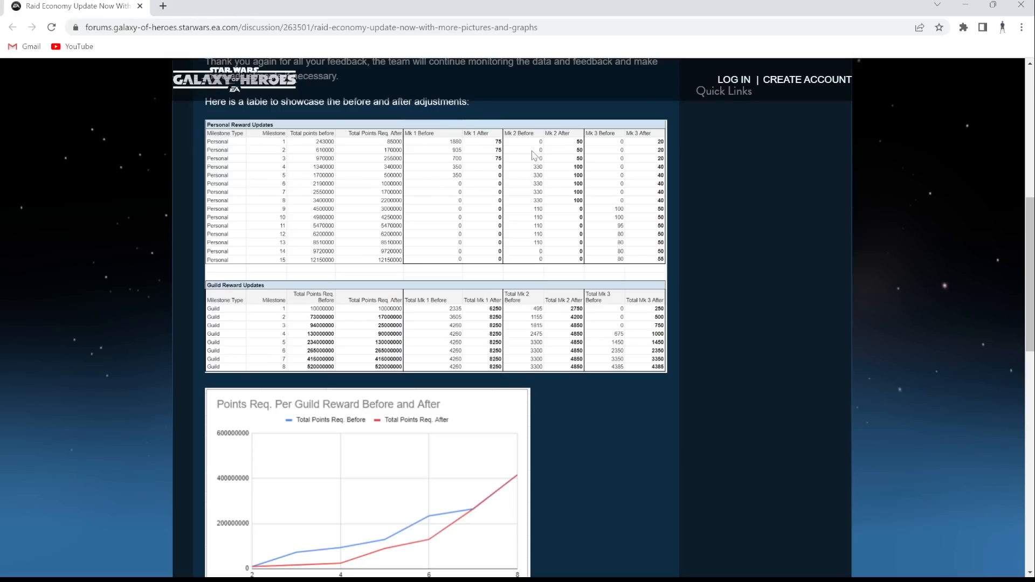
{"action": "scroll", "scroll_direction": "down", "scroll_amount": 3}
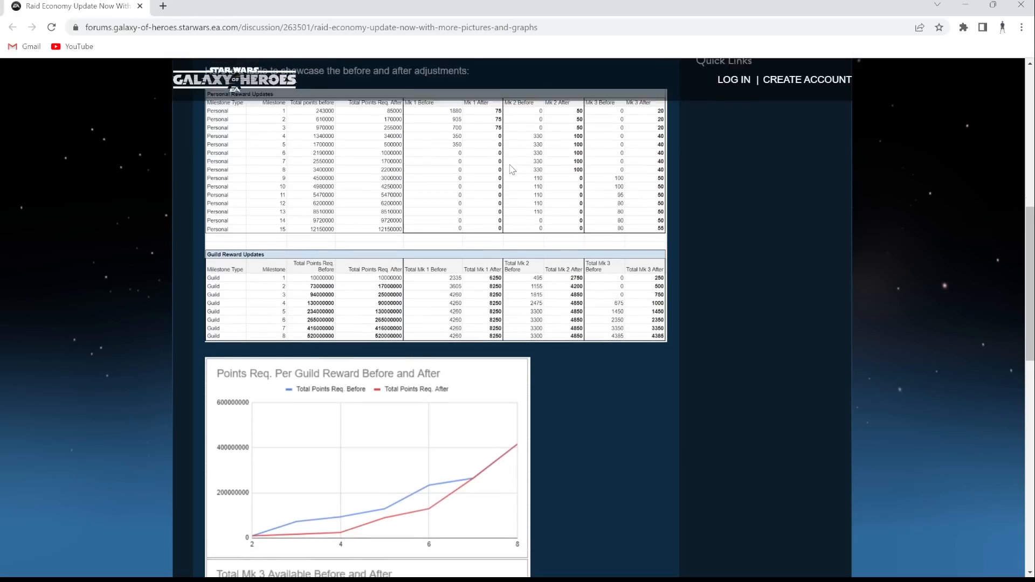
{"action": "scroll", "scroll_direction": "down", "scroll_amount": 3}
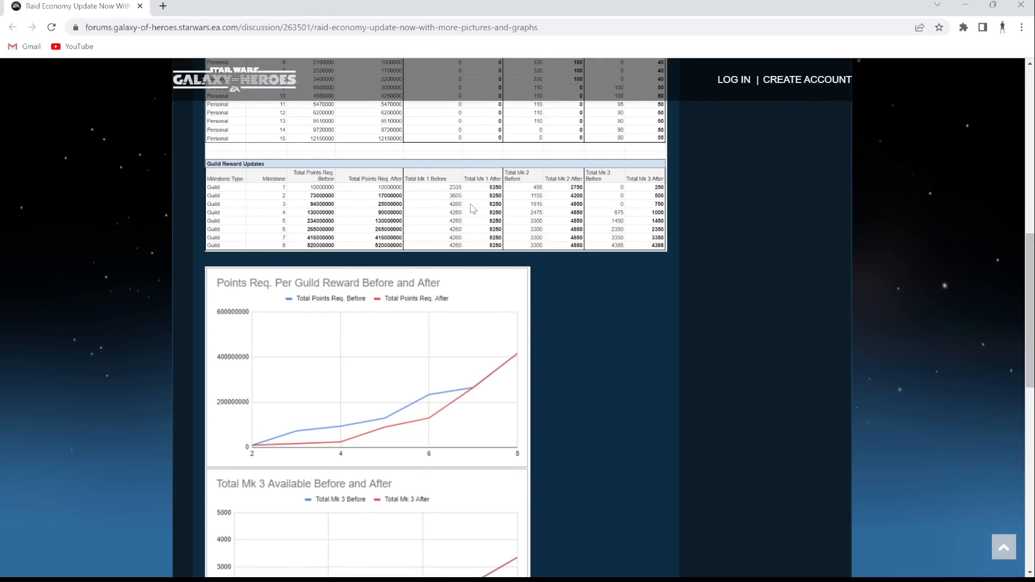
{"action": "mouse_move", "coordinate": [309, 197]}
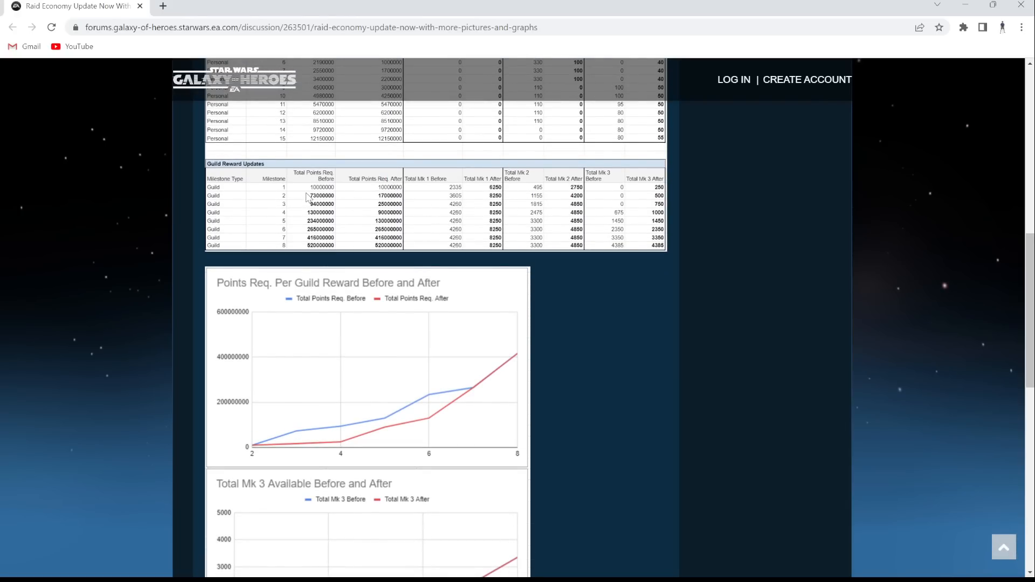
{"action": "mouse_move", "coordinate": [394, 191]}
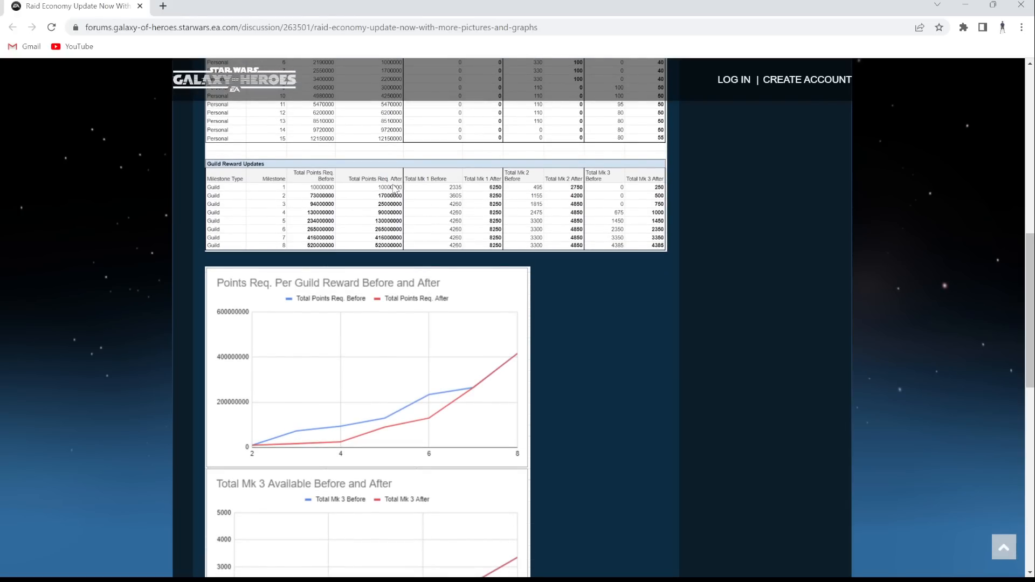
{"action": "mouse_move", "coordinate": [334, 205]}
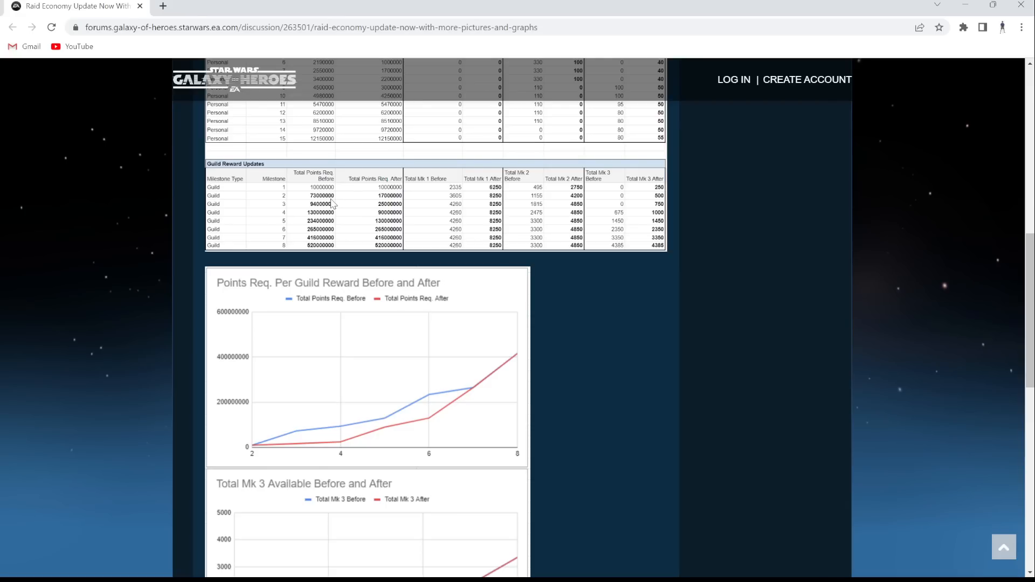
{"action": "mouse_move", "coordinate": [355, 203]}
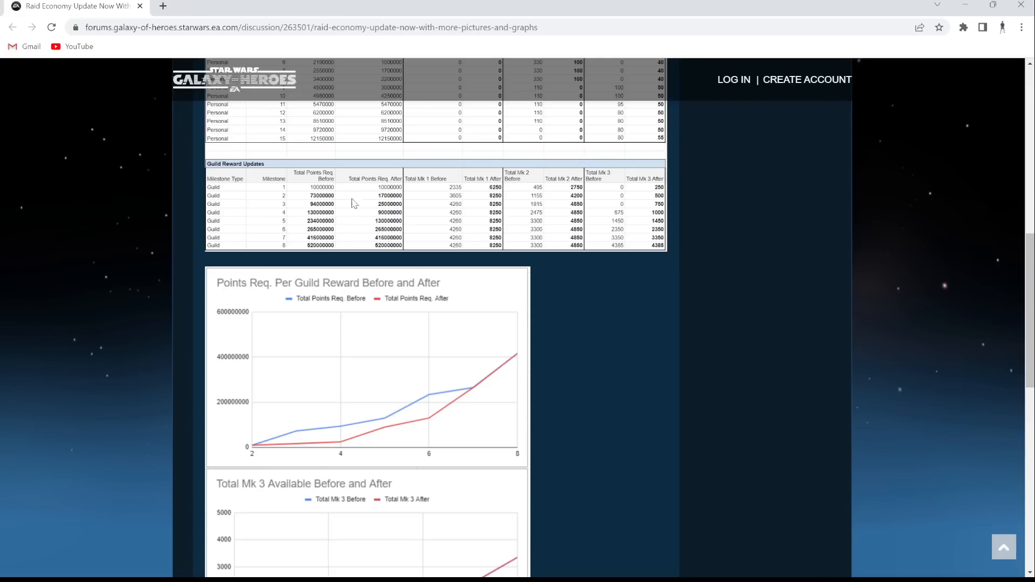
{"action": "mouse_move", "coordinate": [385, 200]}
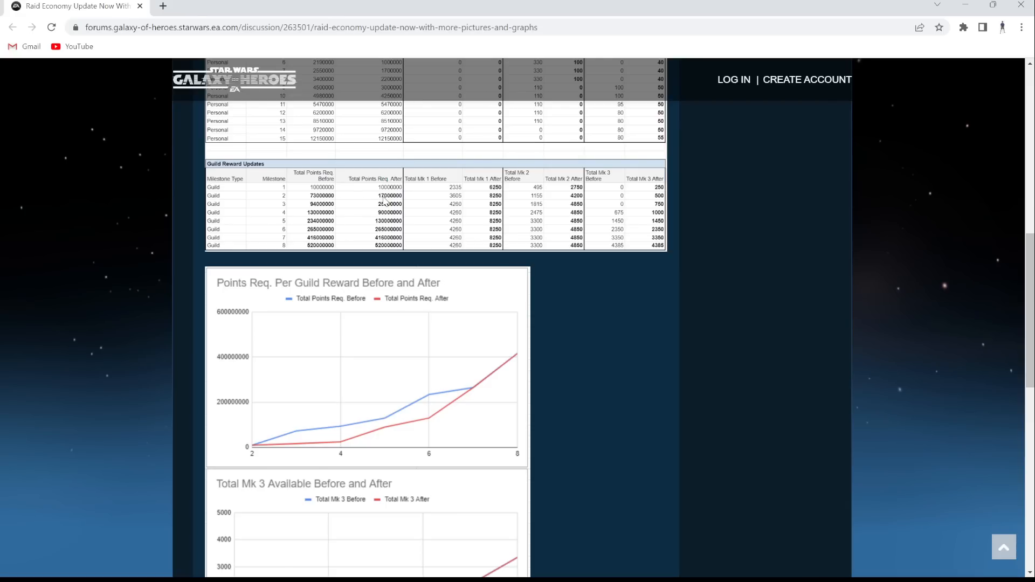
{"action": "mouse_move", "coordinate": [379, 249]}
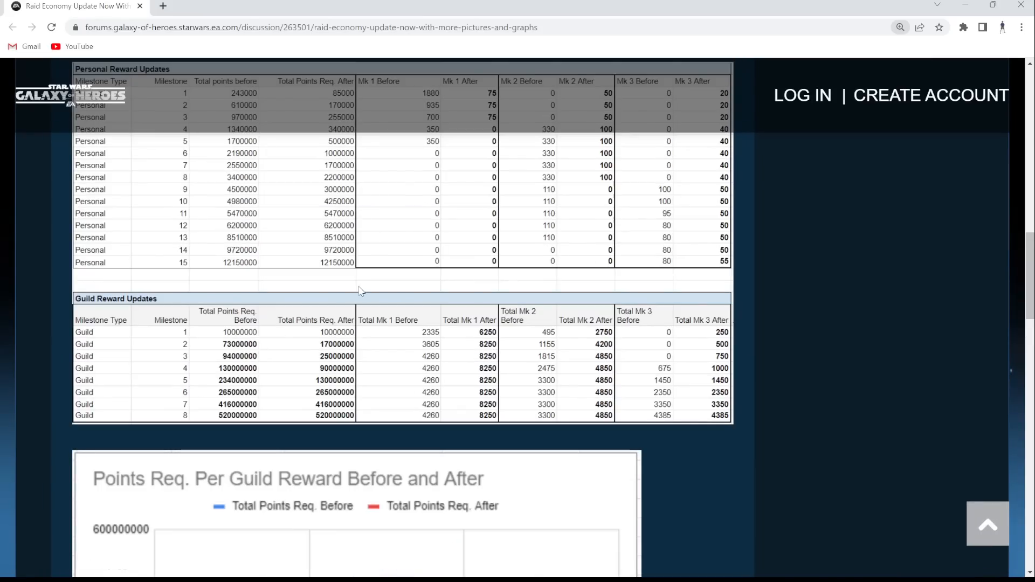
- Nudge the post down so the Guild Reward Updates before/after columns show fully
{"action": "scroll", "scroll_direction": "down", "scroll_amount": 3}
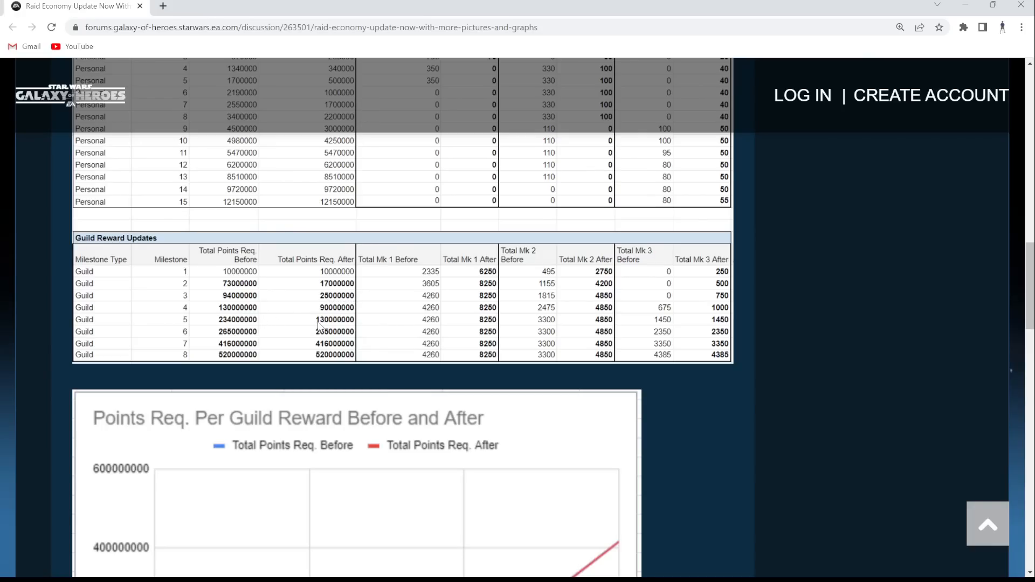
{"action": "mouse_move", "coordinate": [280, 342]}
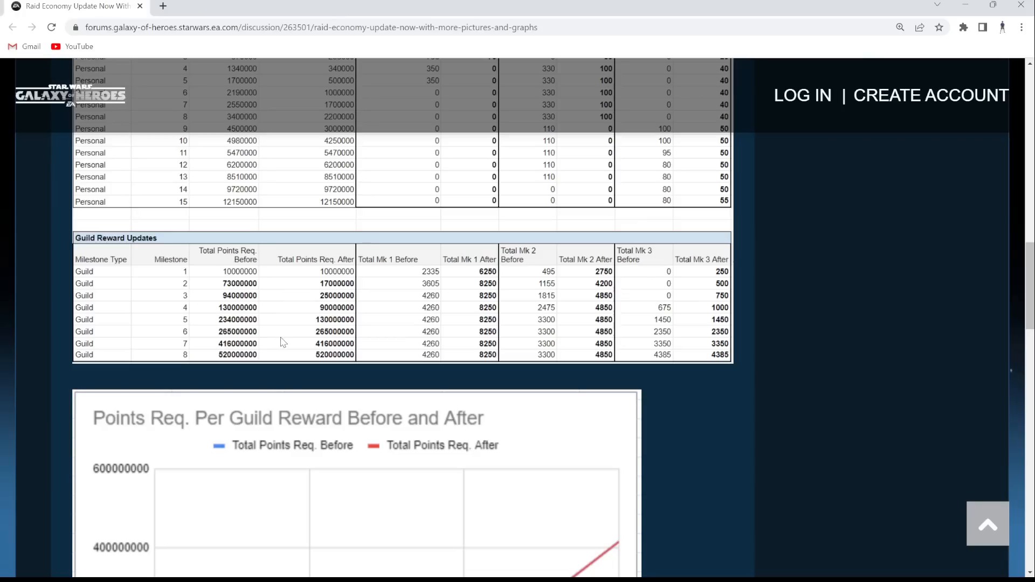
{"action": "mouse_move", "coordinate": [460, 271]}
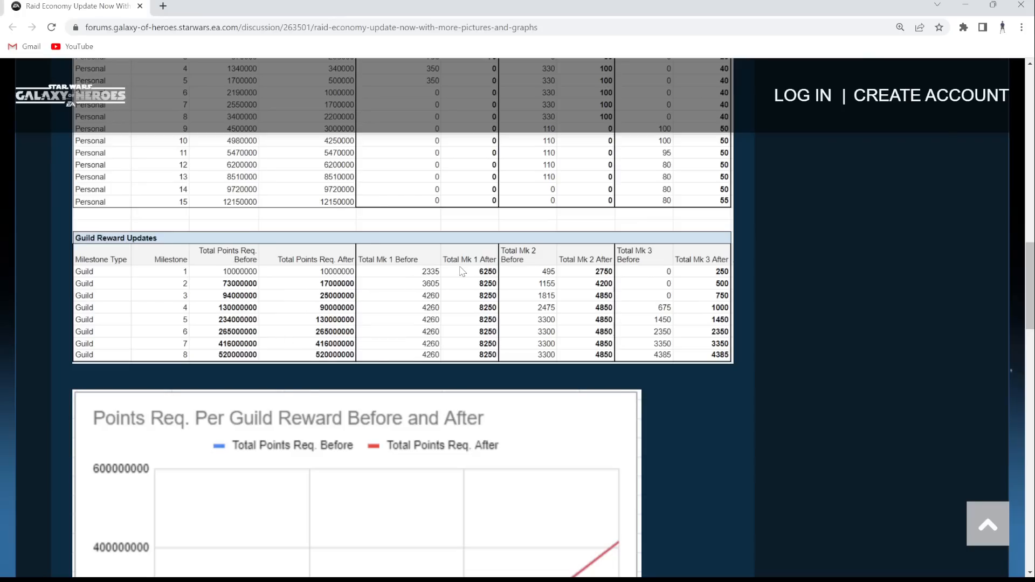
{"action": "mouse_move", "coordinate": [499, 279]}
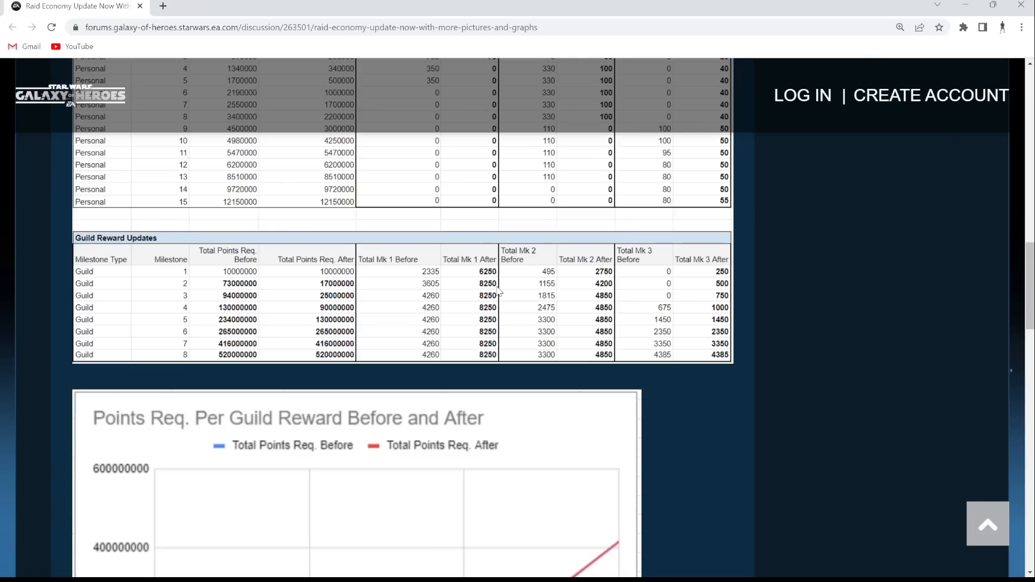
{"action": "mouse_move", "coordinate": [617, 277]}
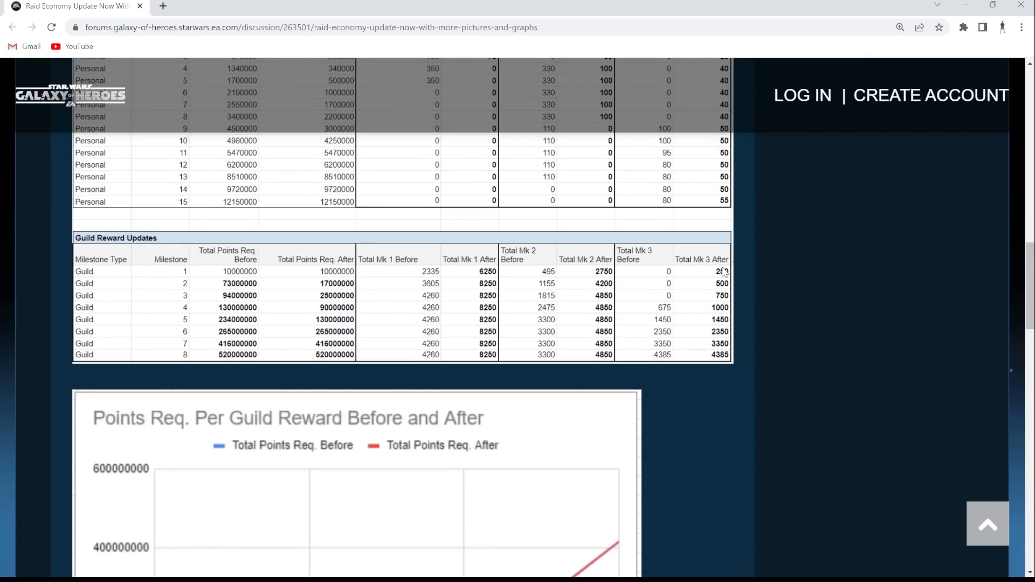
{"action": "mouse_move", "coordinate": [735, 275]}
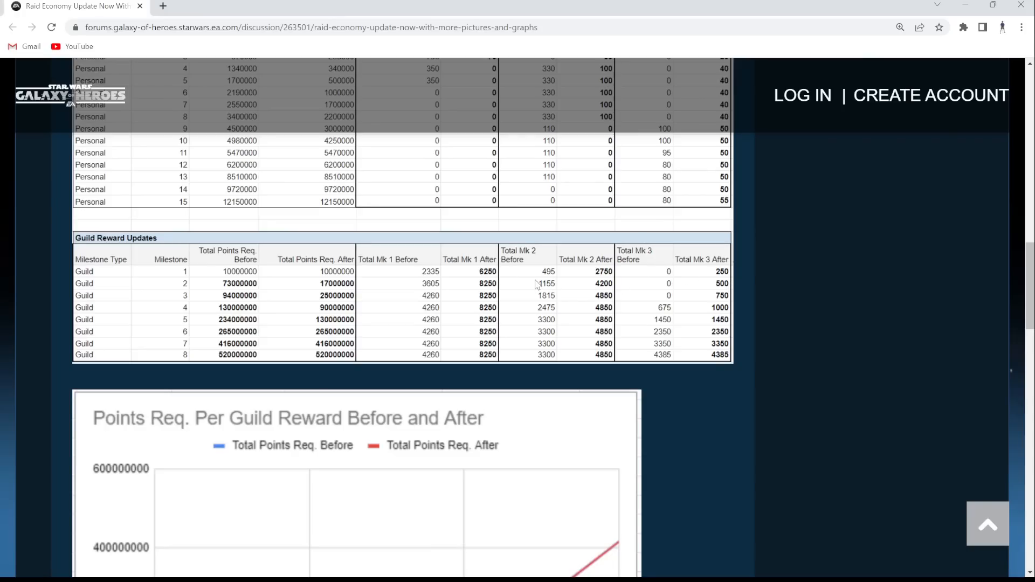
{"action": "scroll", "scroll_direction": "down", "scroll_amount": 3}
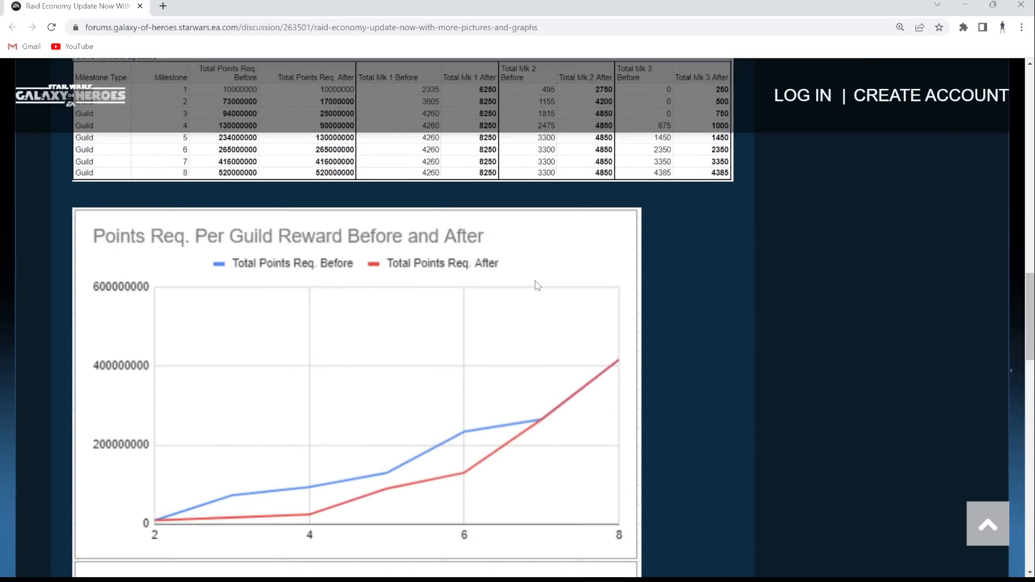
- Re-check the reward tables, then show the full Points Req. graph with Mk 3 graph below
{"action": "scroll", "scroll_direction": "up", "scroll_amount": 3}
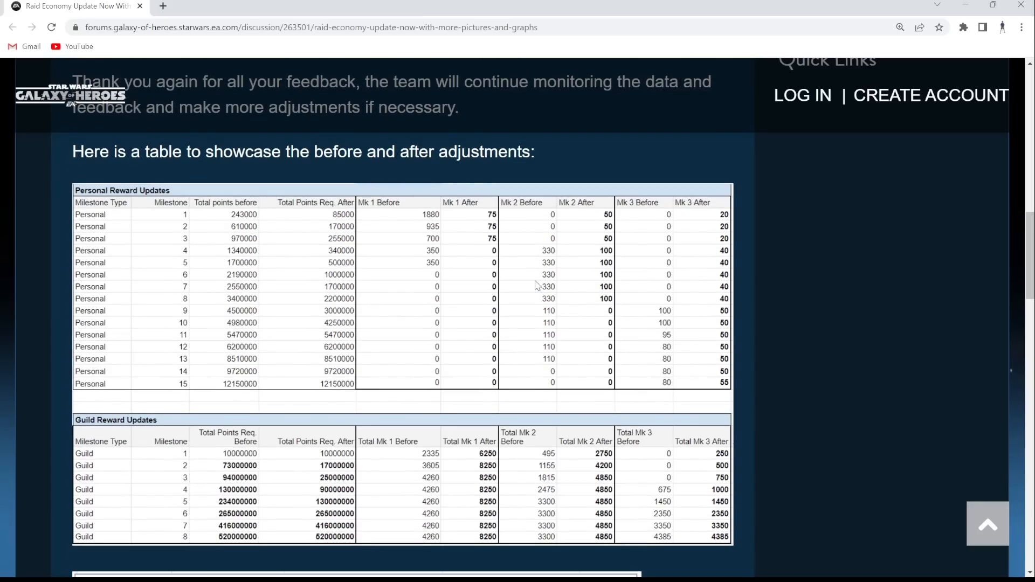
{"action": "scroll", "scroll_direction": "down", "scroll_amount": 3}
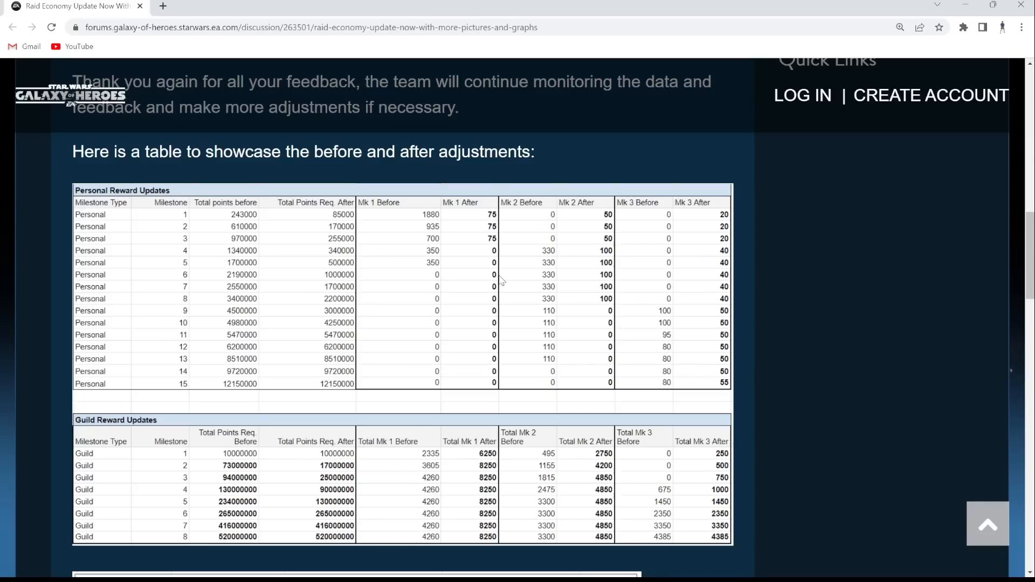
{"action": "mouse_move", "coordinate": [423, 241]}
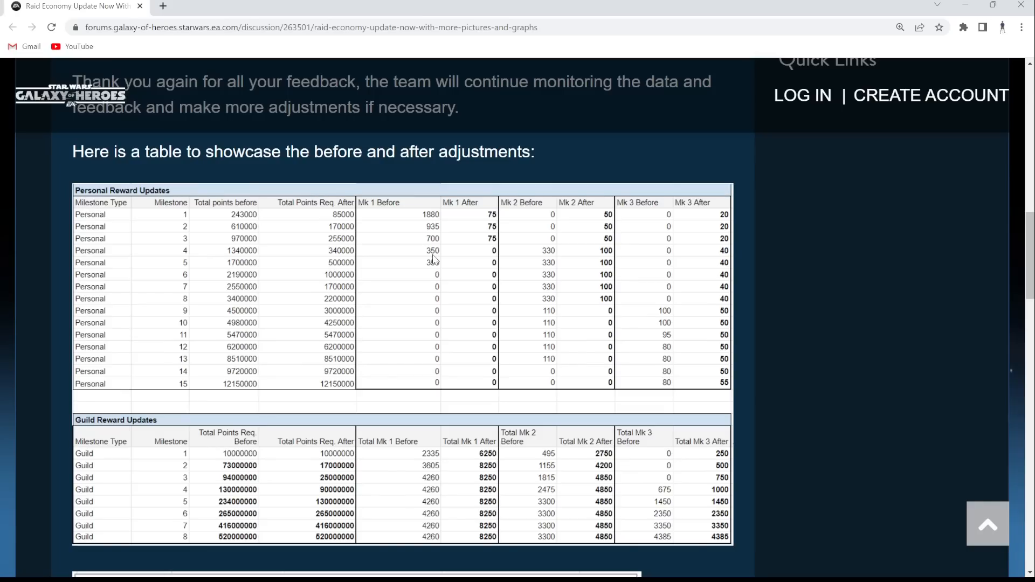
{"action": "mouse_move", "coordinate": [490, 238]}
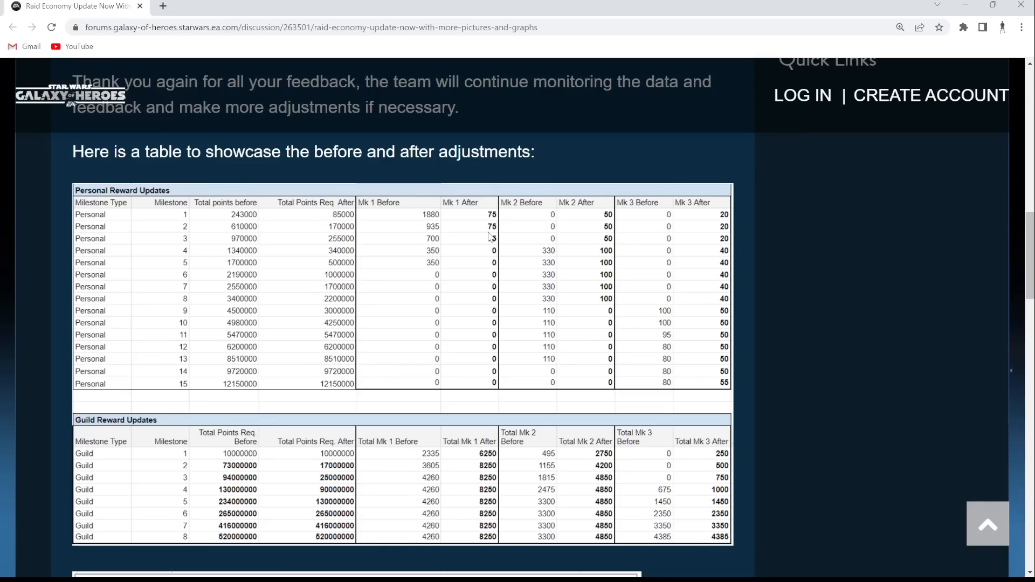
{"action": "mouse_move", "coordinate": [635, 241]}
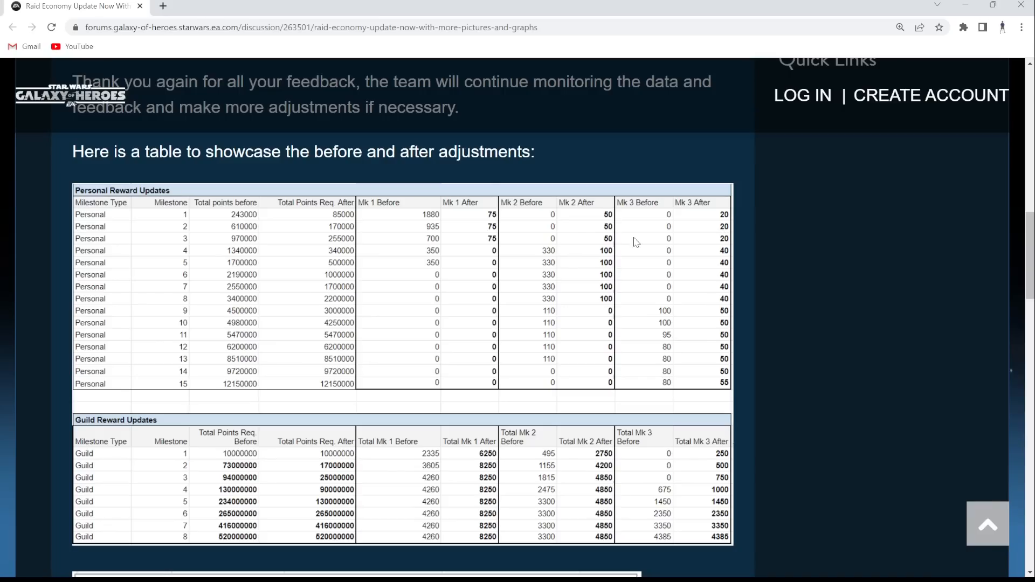
{"action": "mouse_move", "coordinate": [431, 229]}
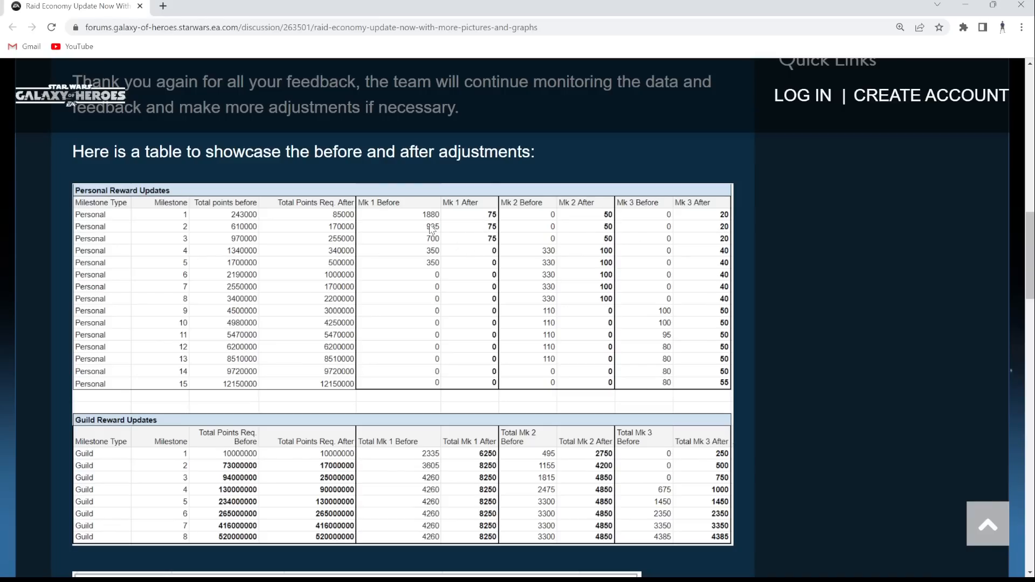
{"action": "mouse_move", "coordinate": [497, 240]}
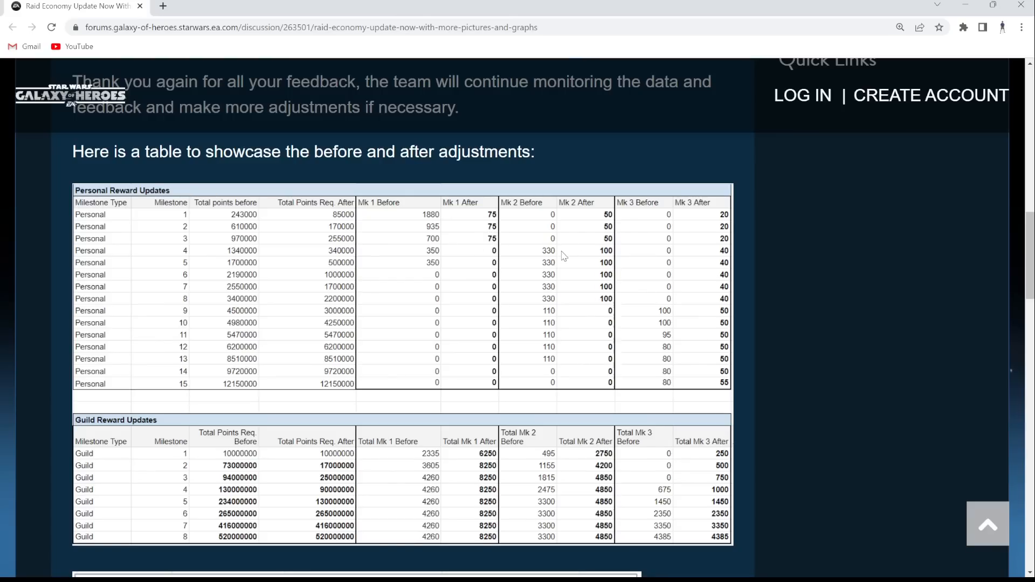
{"action": "scroll", "scroll_direction": "down", "scroll_amount": 3}
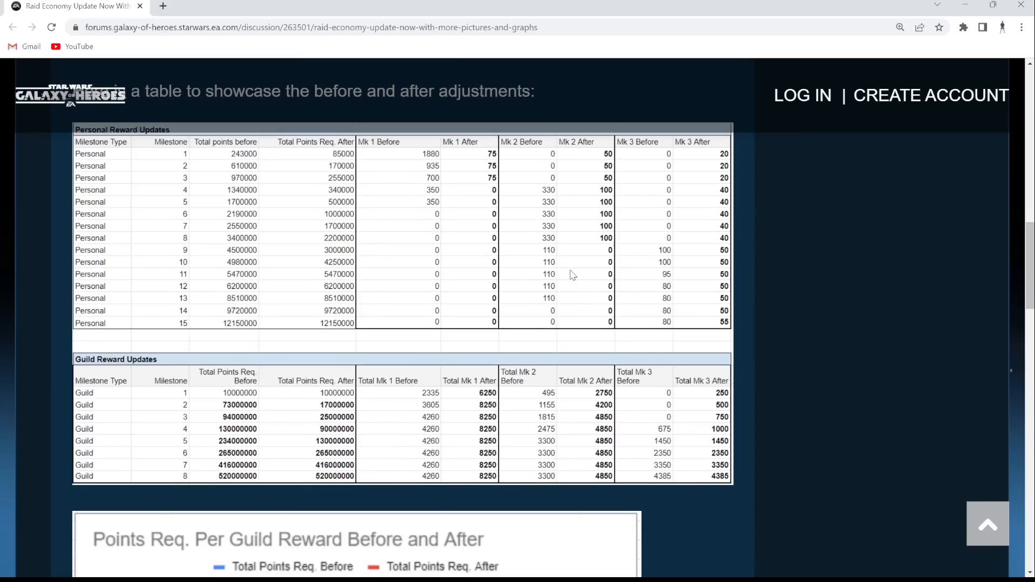
{"action": "scroll", "scroll_direction": "up", "scroll_amount": 3}
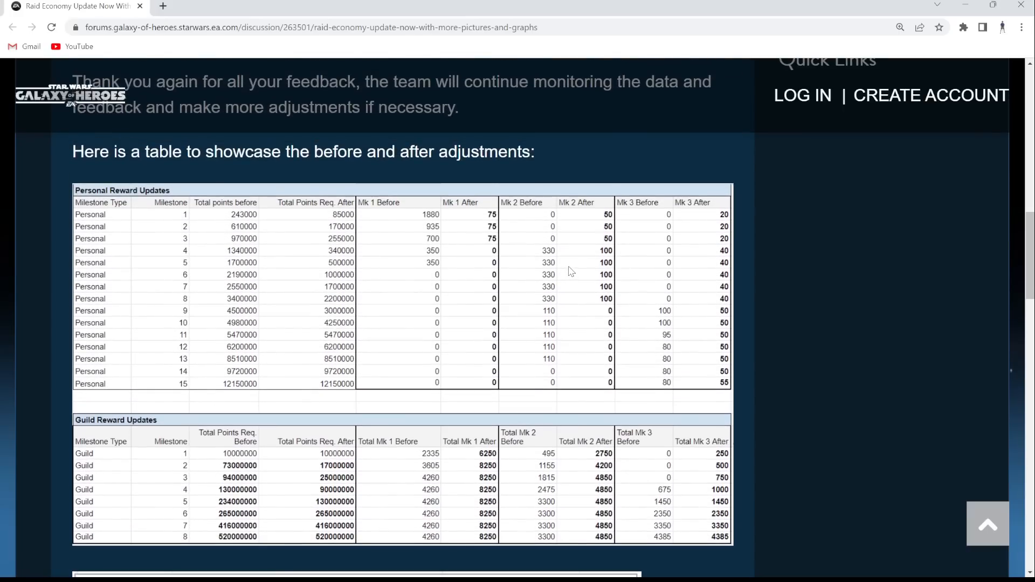
{"action": "scroll", "scroll_direction": "down", "scroll_amount": 3}
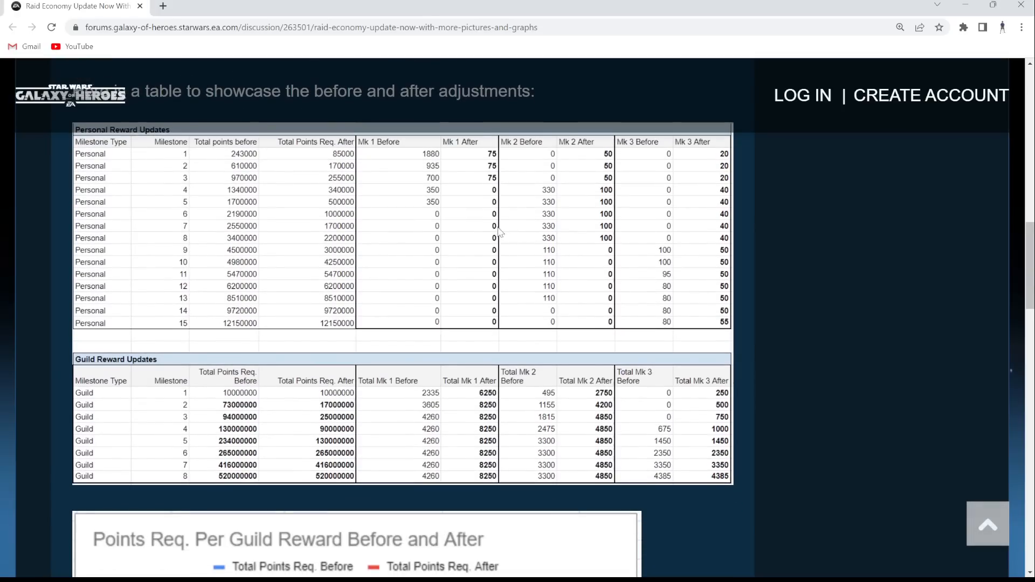
{"action": "scroll", "scroll_direction": "up", "scroll_amount": 3}
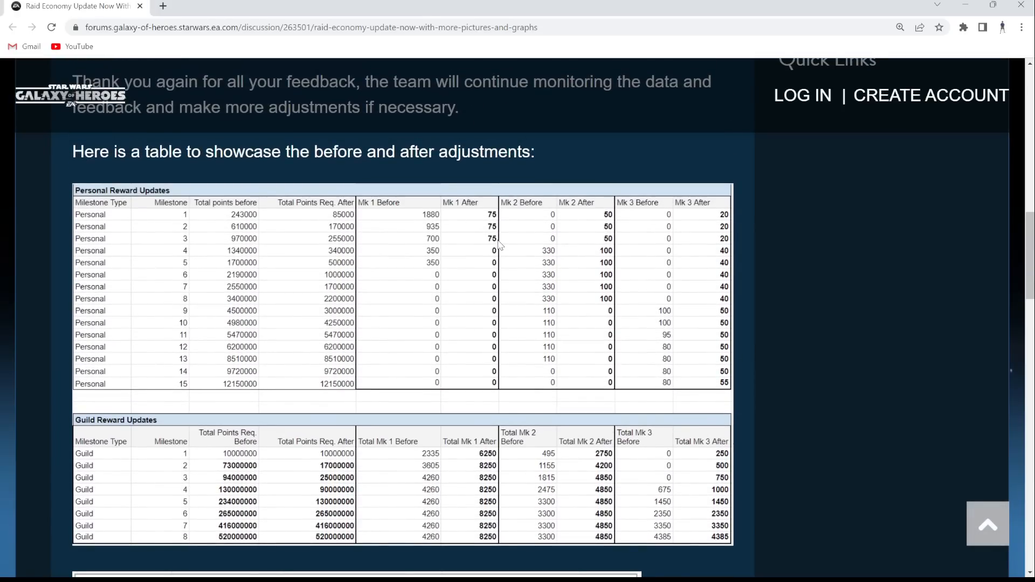
{"action": "mouse_move", "coordinate": [261, 294]}
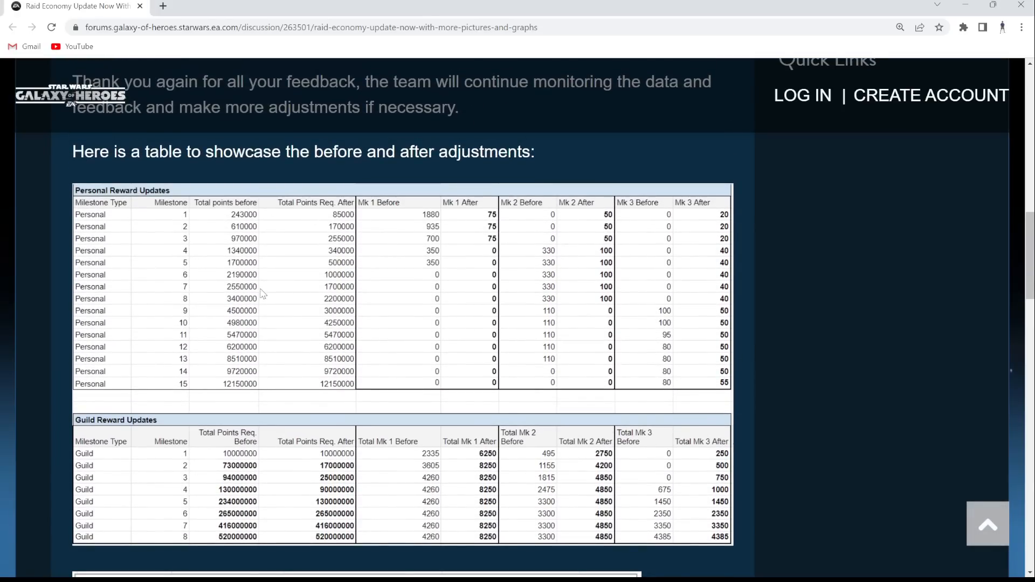
{"action": "scroll", "scroll_direction": "up", "scroll_amount": 3}
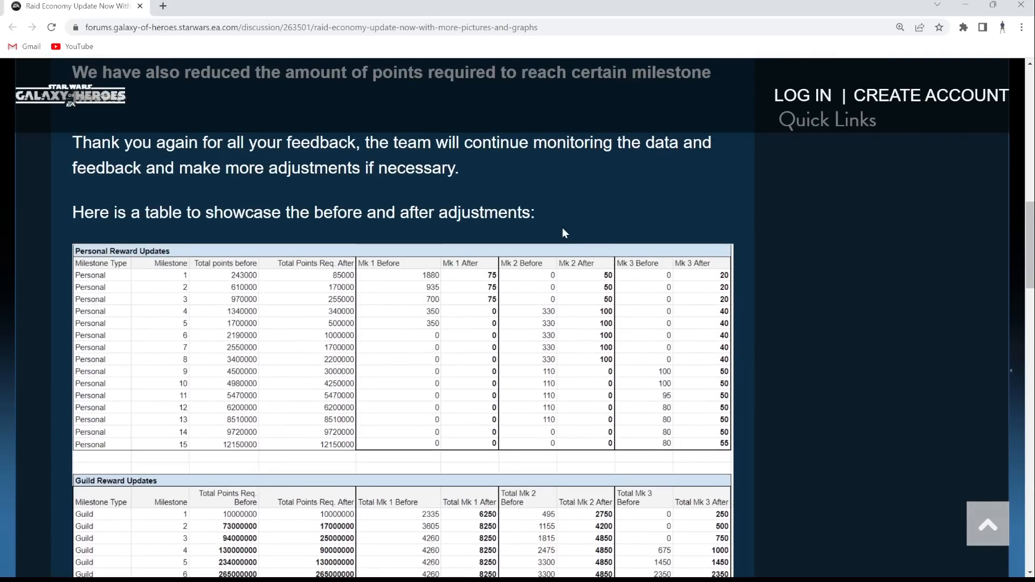
{"action": "scroll", "scroll_direction": "down", "scroll_amount": 3}
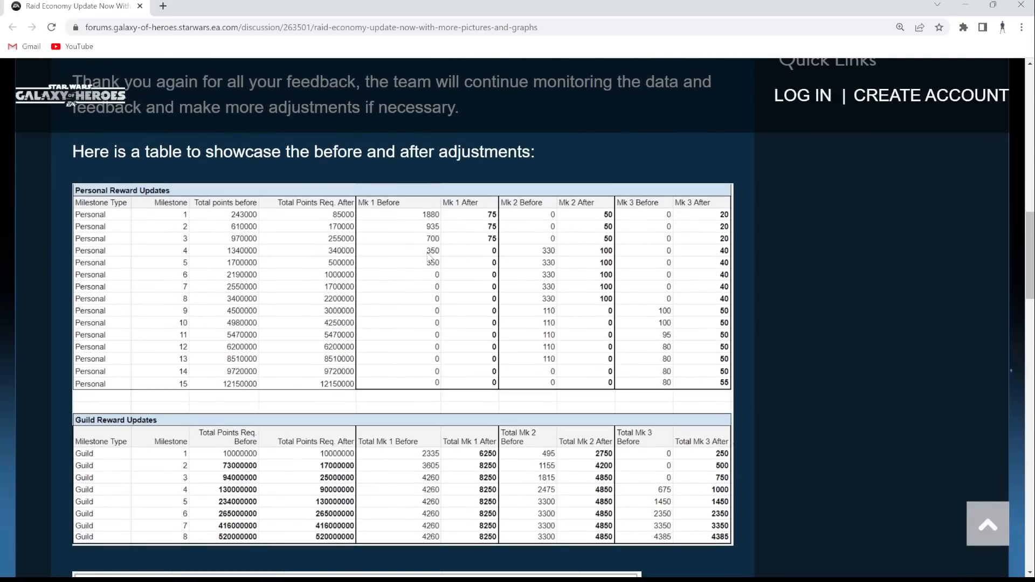
{"action": "mouse_move", "coordinate": [455, 284]}
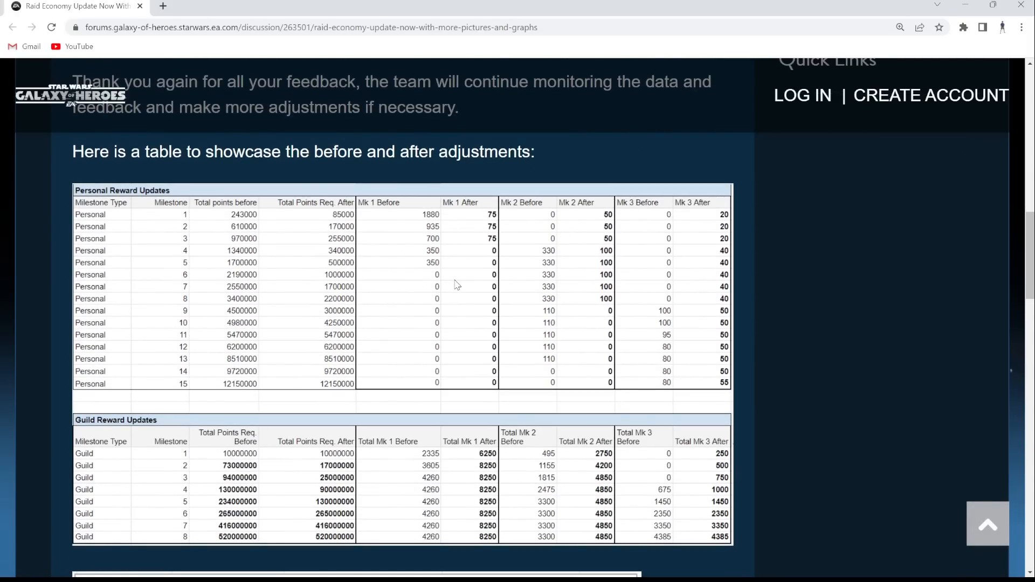
{"action": "scroll", "scroll_direction": "down", "scroll_amount": 3}
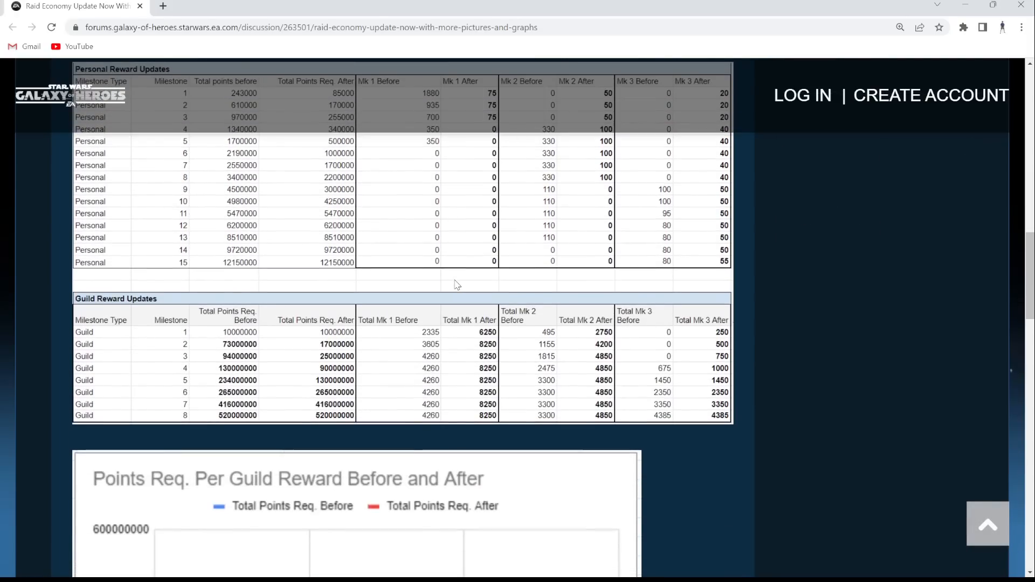
{"action": "scroll", "scroll_direction": "down", "scroll_amount": 3}
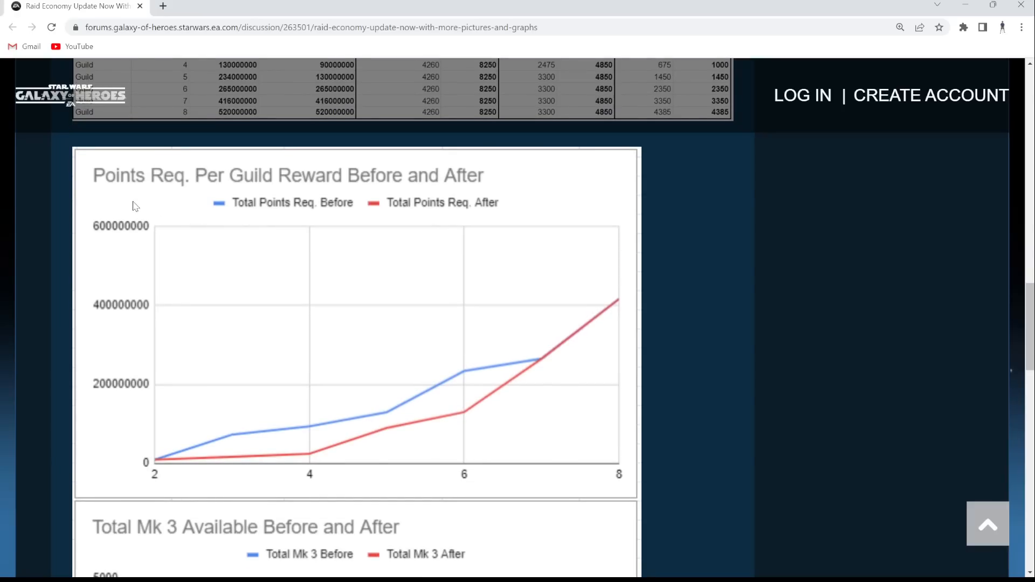
{"action": "mouse_move", "coordinate": [321, 203]}
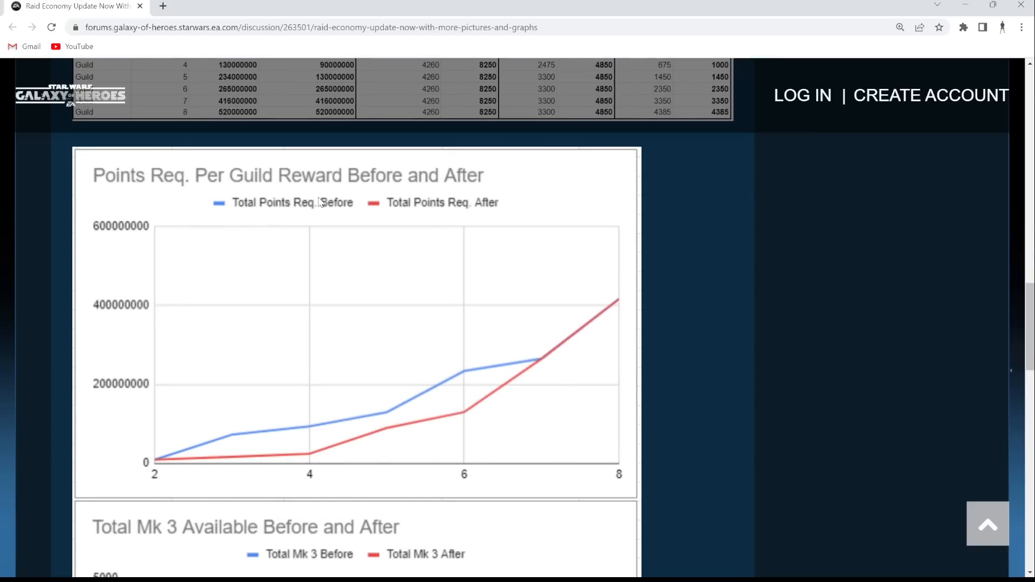
{"action": "mouse_move", "coordinate": [268, 386]}
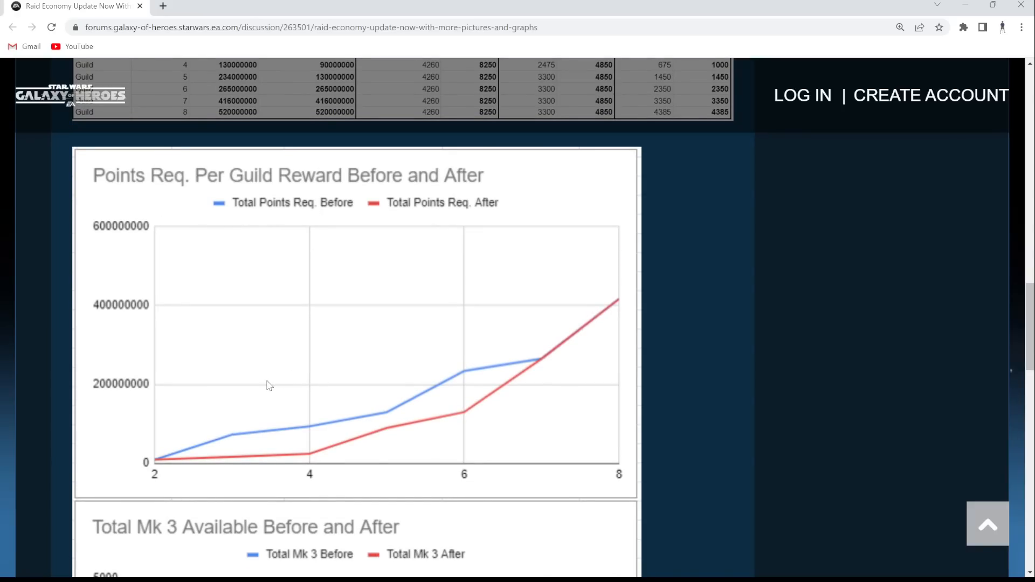
{"action": "mouse_move", "coordinate": [164, 451]}
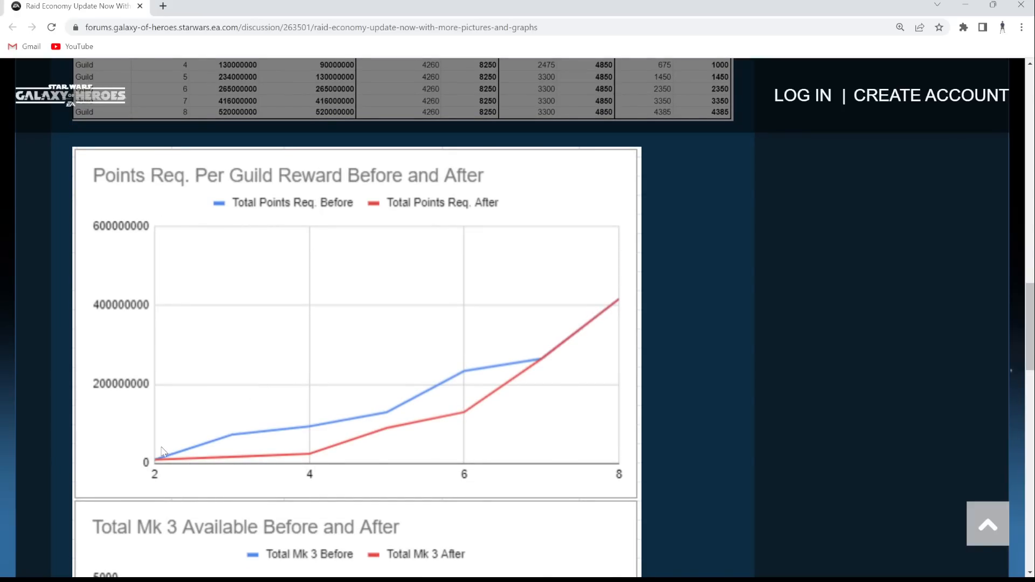
{"action": "mouse_move", "coordinate": [625, 284]}
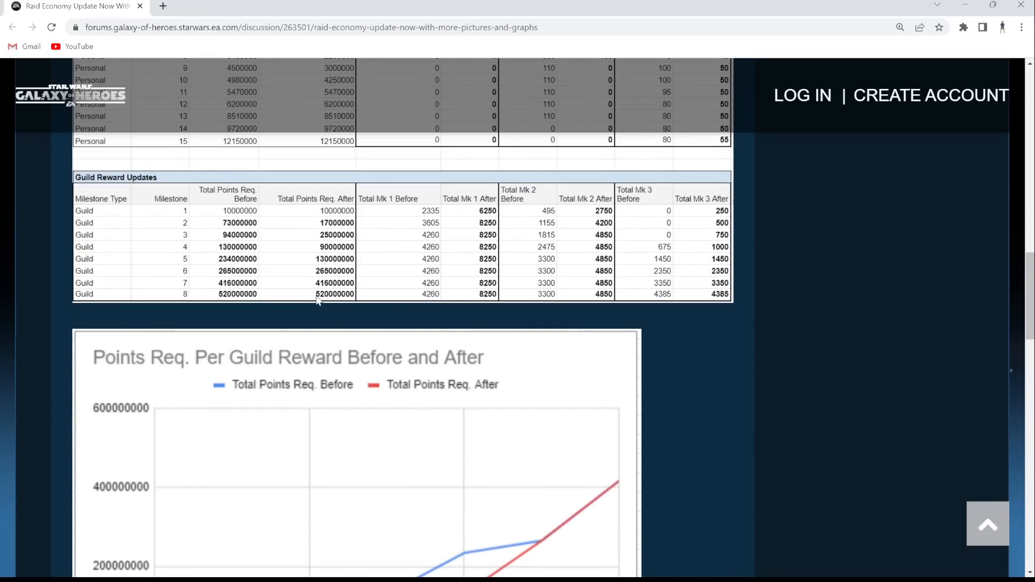
{"action": "mouse_move", "coordinate": [235, 300]}
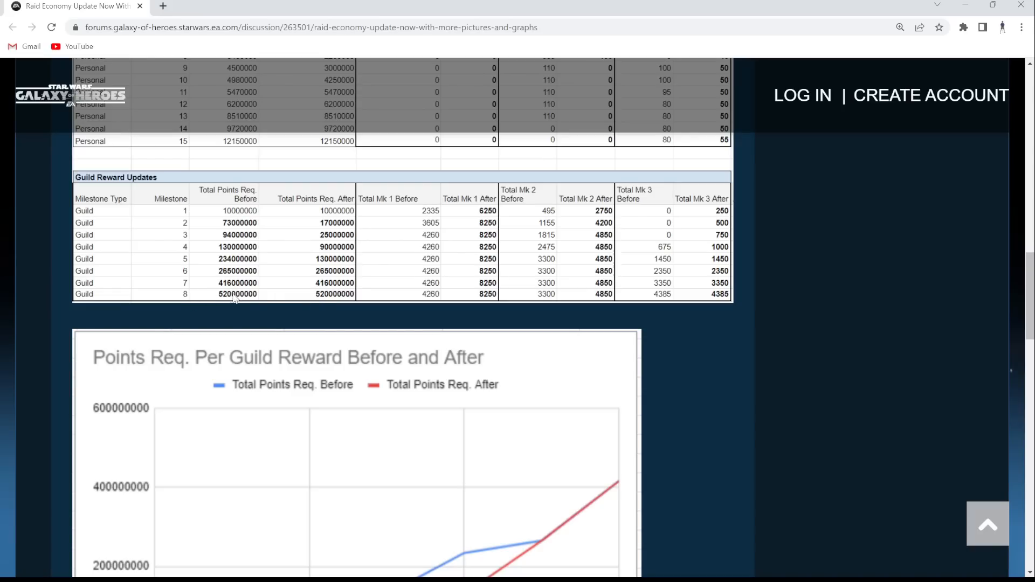
{"action": "mouse_move", "coordinate": [315, 277]}
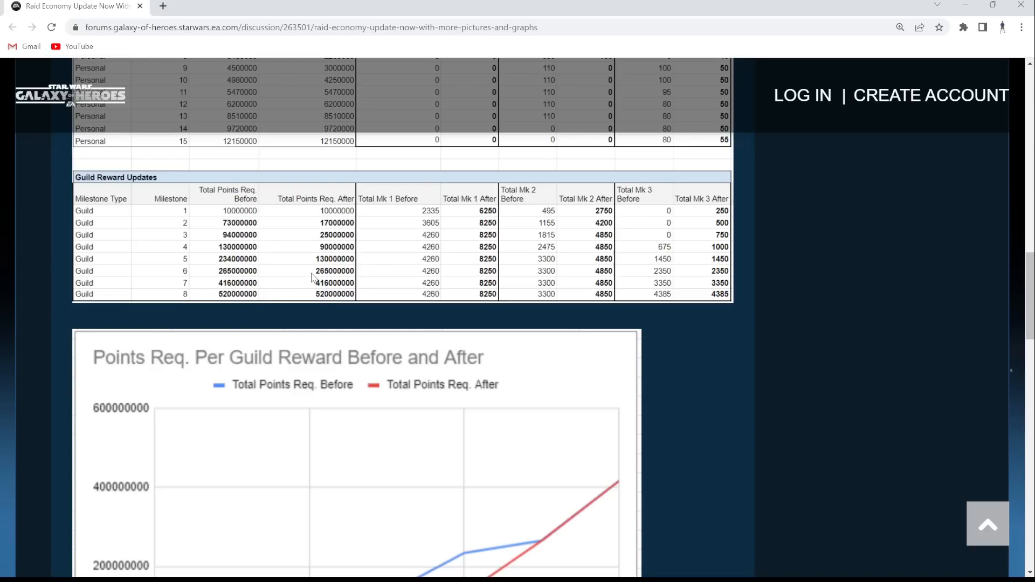
{"action": "mouse_move", "coordinate": [332, 316]}
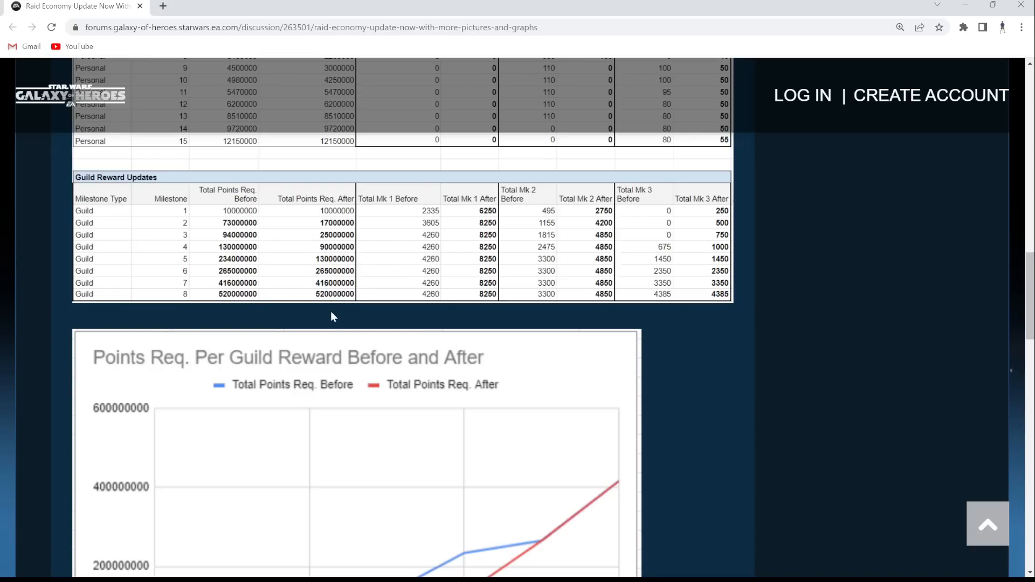
- Scroll down to the full Total Mk 3 Available Before and After graph
{"action": "scroll", "scroll_direction": "down", "scroll_amount": 3}
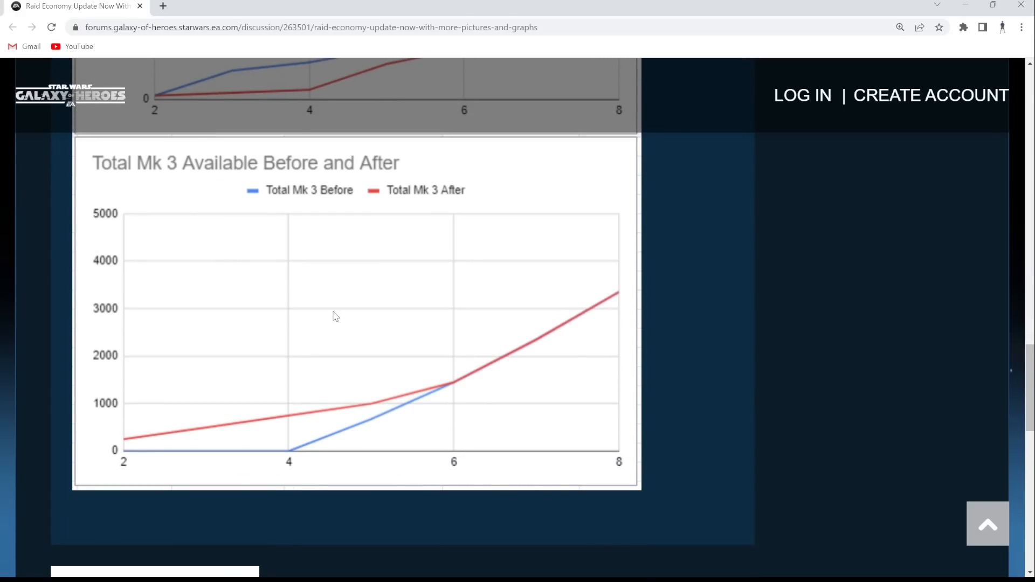
{"action": "mouse_move", "coordinate": [332, 435]}
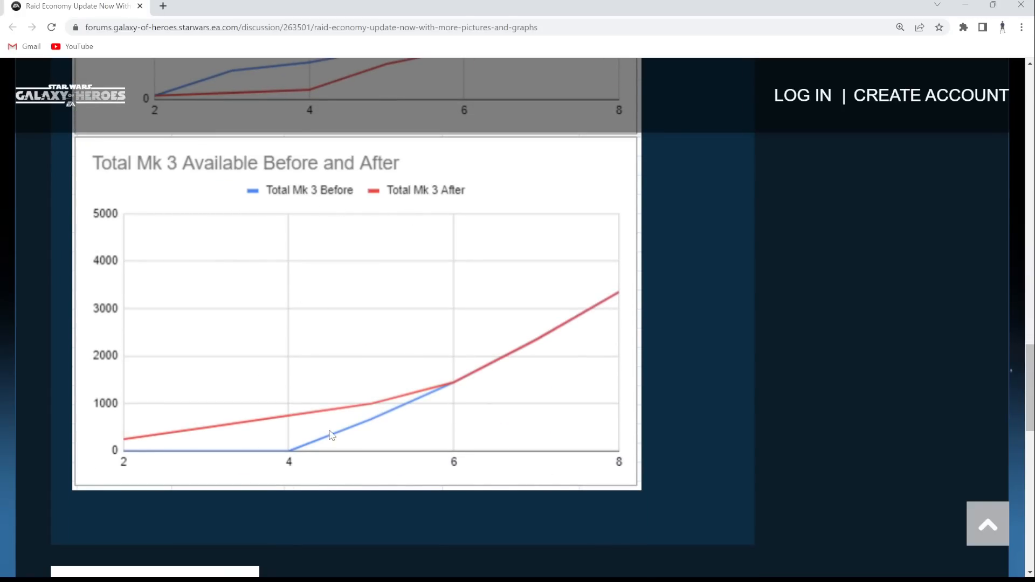
{"action": "mouse_move", "coordinate": [274, 427]}
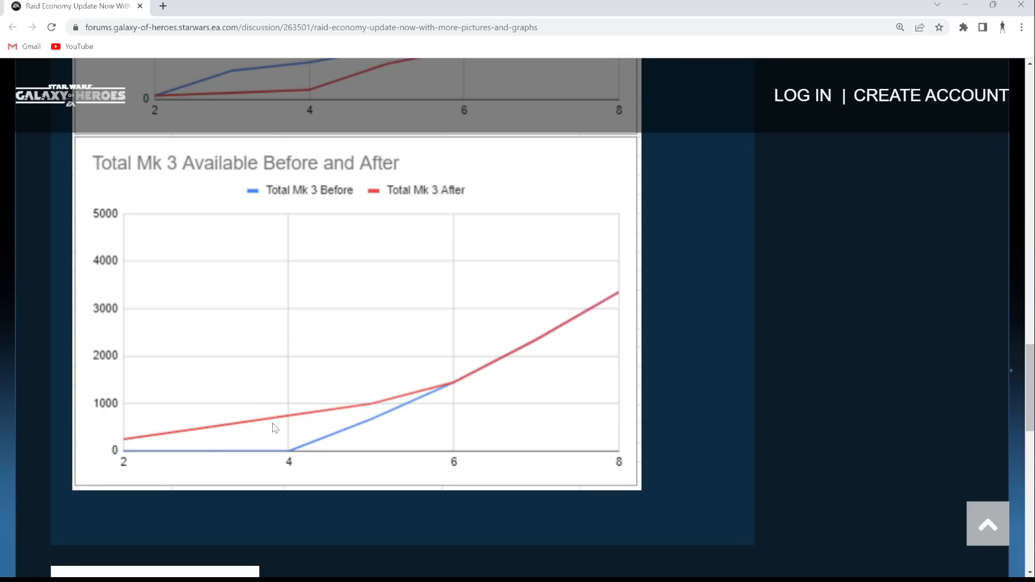
{"action": "mouse_move", "coordinate": [409, 401]}
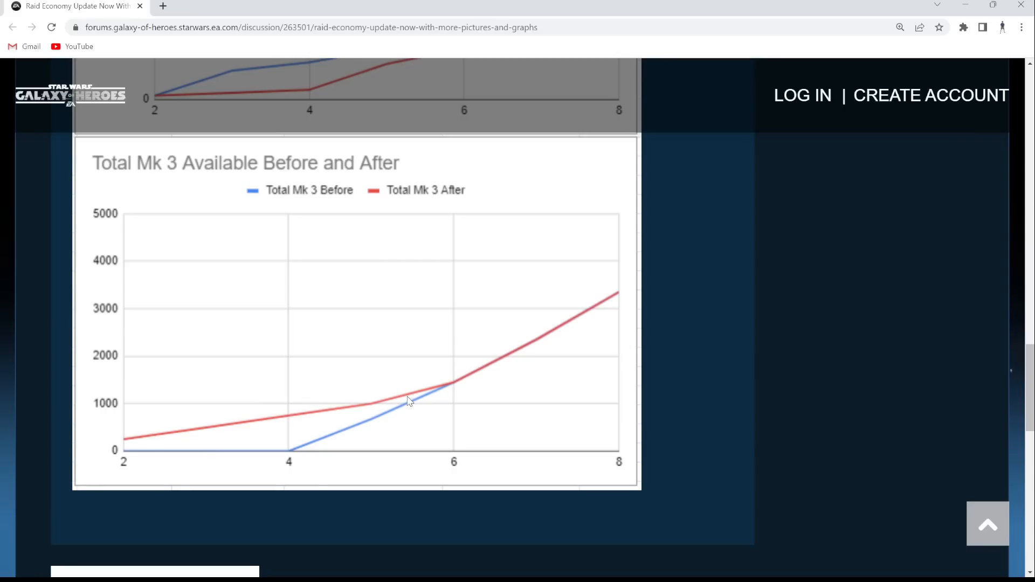
- Scroll between the guild table and the Points Req. and Total Mk 3 graphs
{"action": "scroll", "scroll_direction": "down", "scroll_amount": 3}
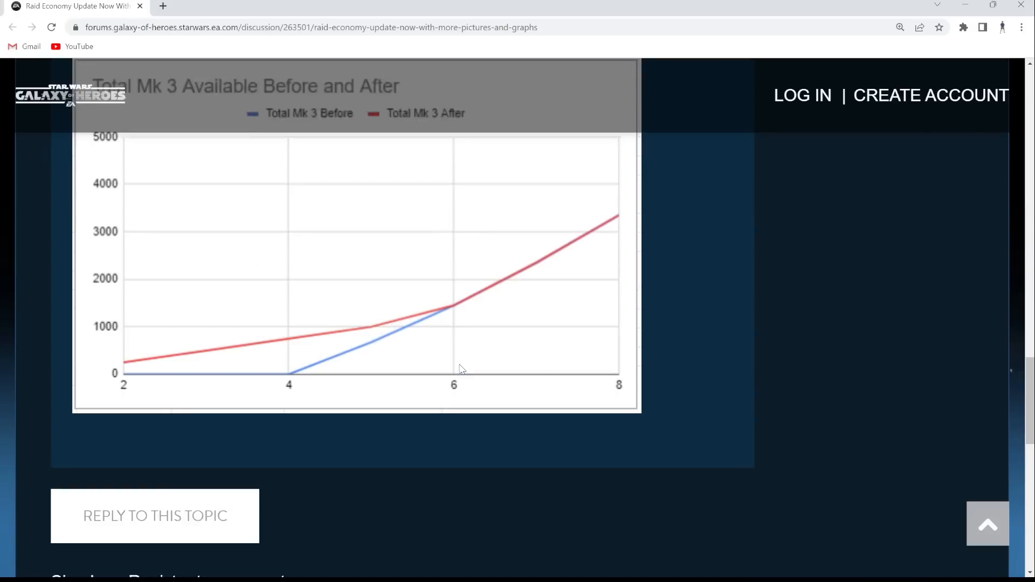
{"action": "scroll", "scroll_direction": "up", "scroll_amount": 3}
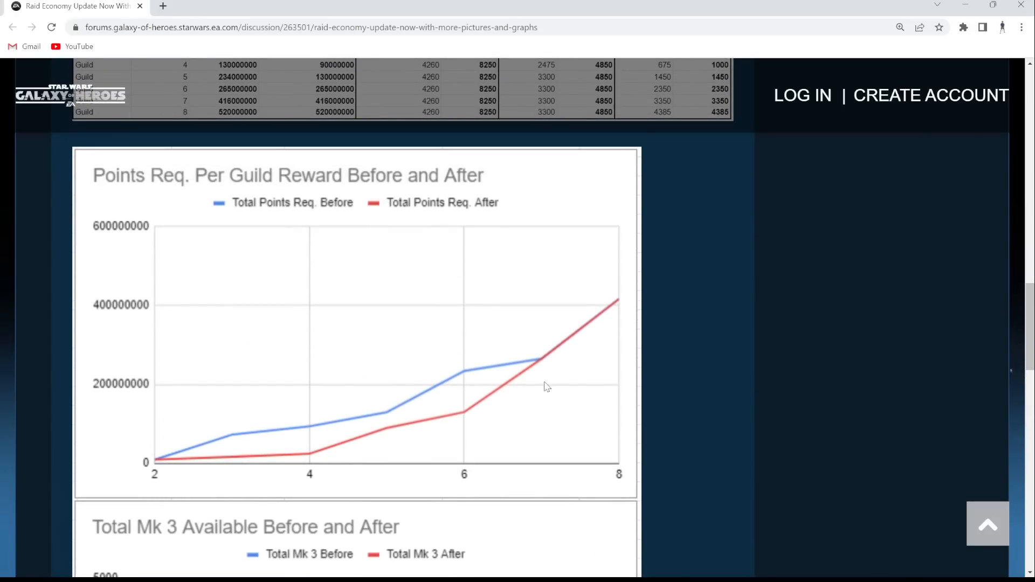
{"action": "scroll", "scroll_direction": "up", "scroll_amount": 3}
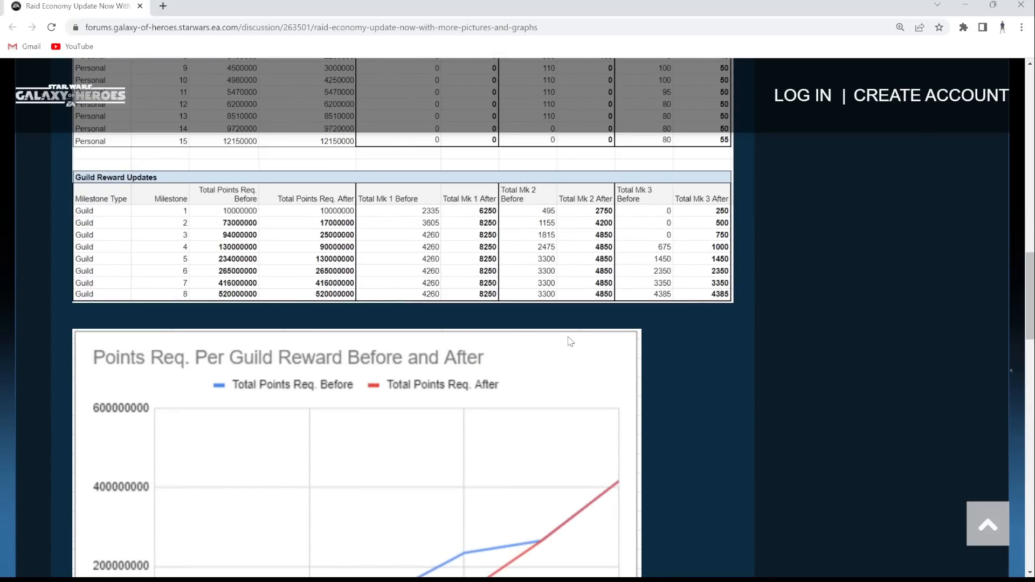
{"action": "scroll", "scroll_direction": "down", "scroll_amount": 3}
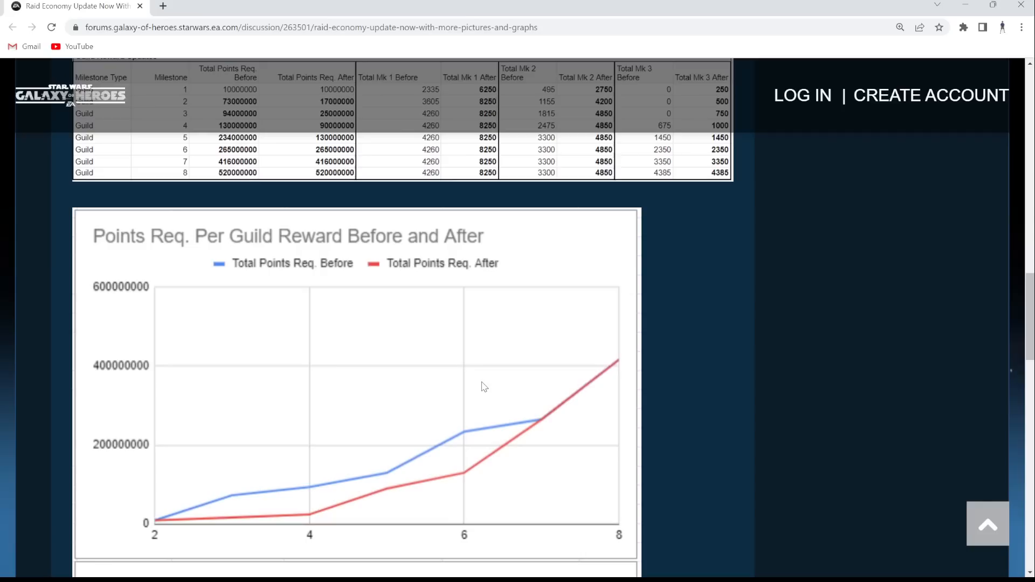
{"action": "scroll", "scroll_direction": "up", "scroll_amount": 3}
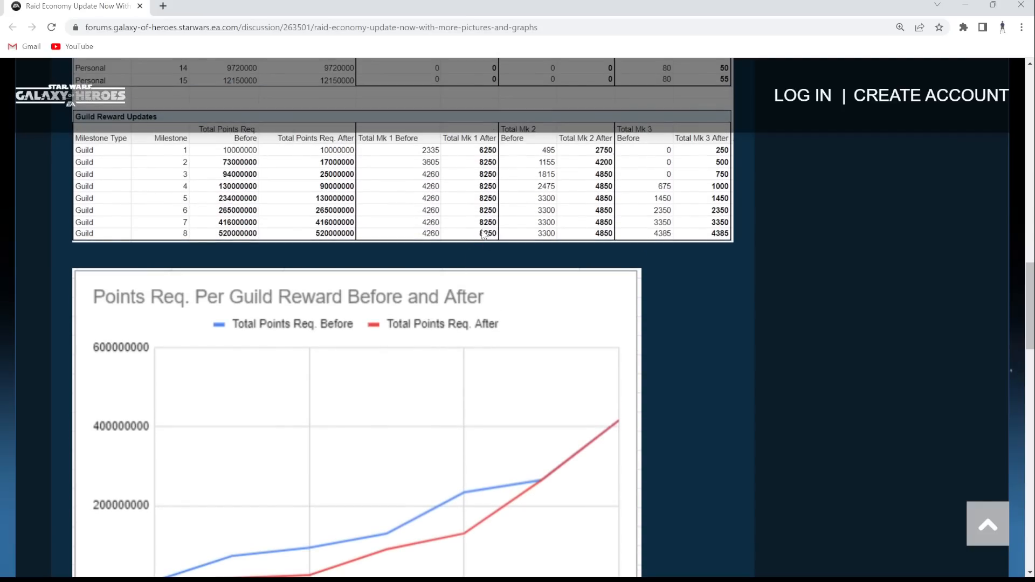
{"action": "scroll", "scroll_direction": "down", "scroll_amount": 3}
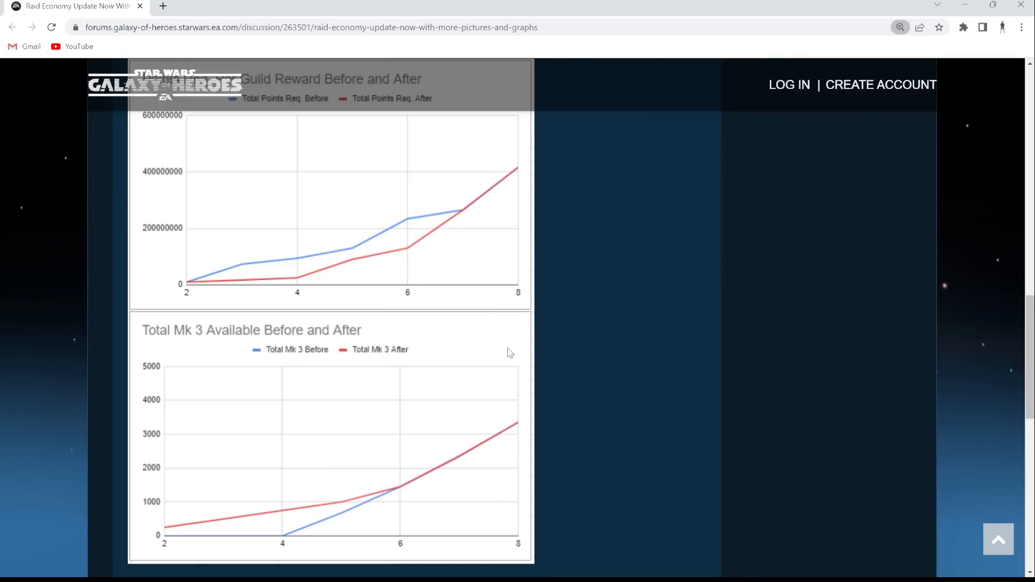
- Scroll up to the 'before and after adjustments' section showing both reward tables
{"action": "scroll", "scroll_direction": "down", "scroll_amount": 3}
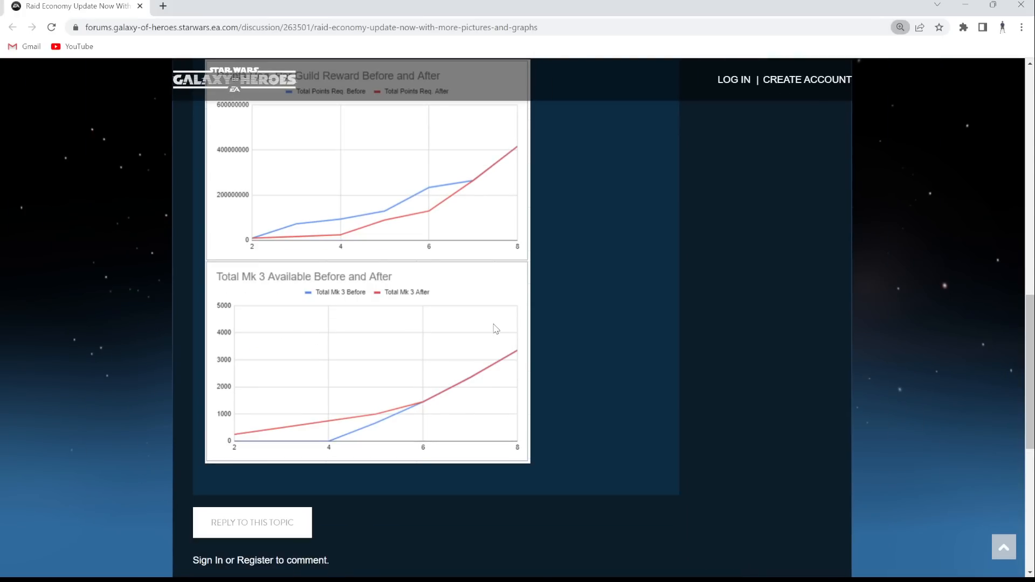
{"action": "scroll", "scroll_direction": "up", "scroll_amount": 3}
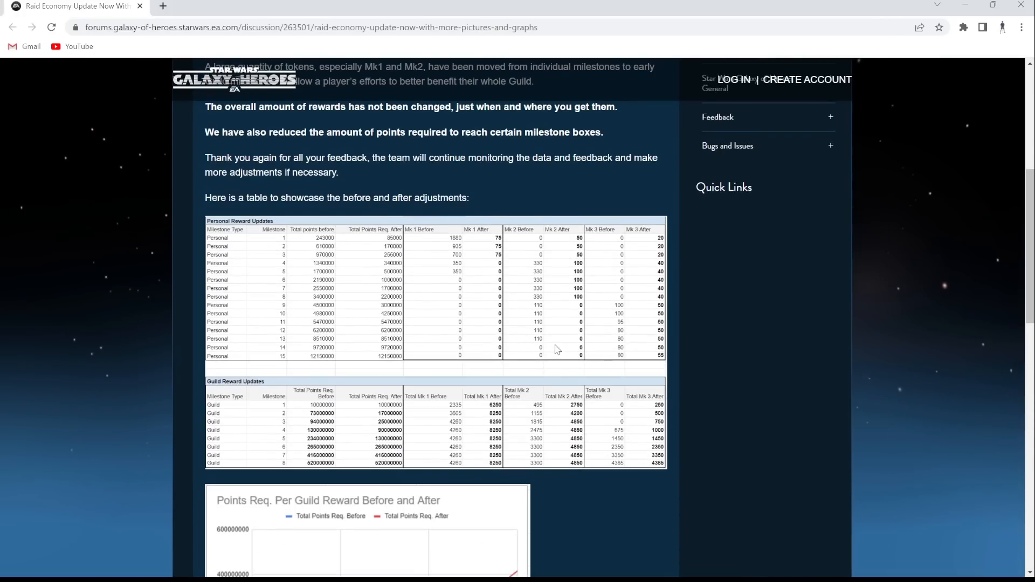
{"action": "scroll", "scroll_direction": "down", "scroll_amount": 3}
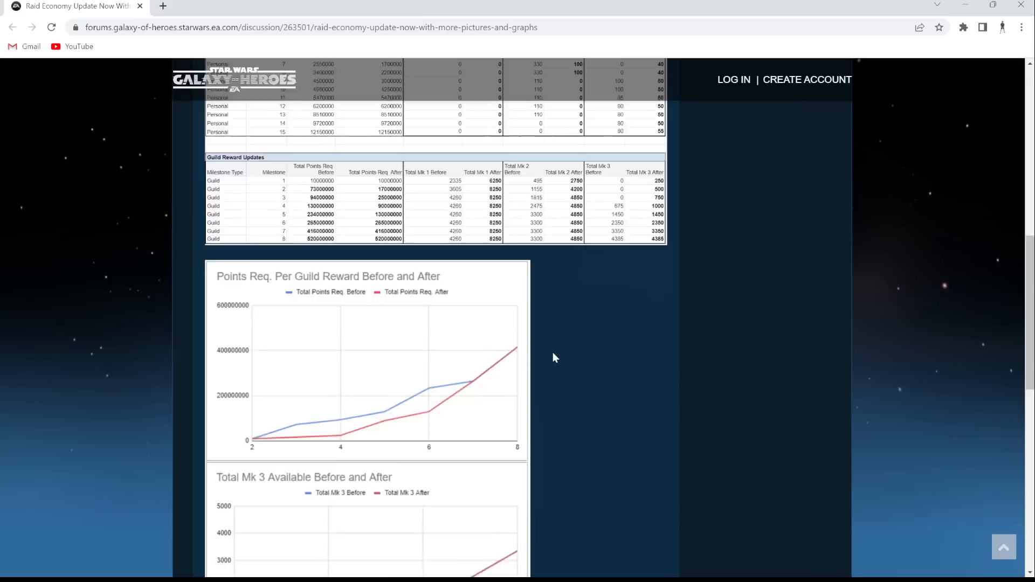
{"action": "scroll", "scroll_direction": "down", "scroll_amount": 3}
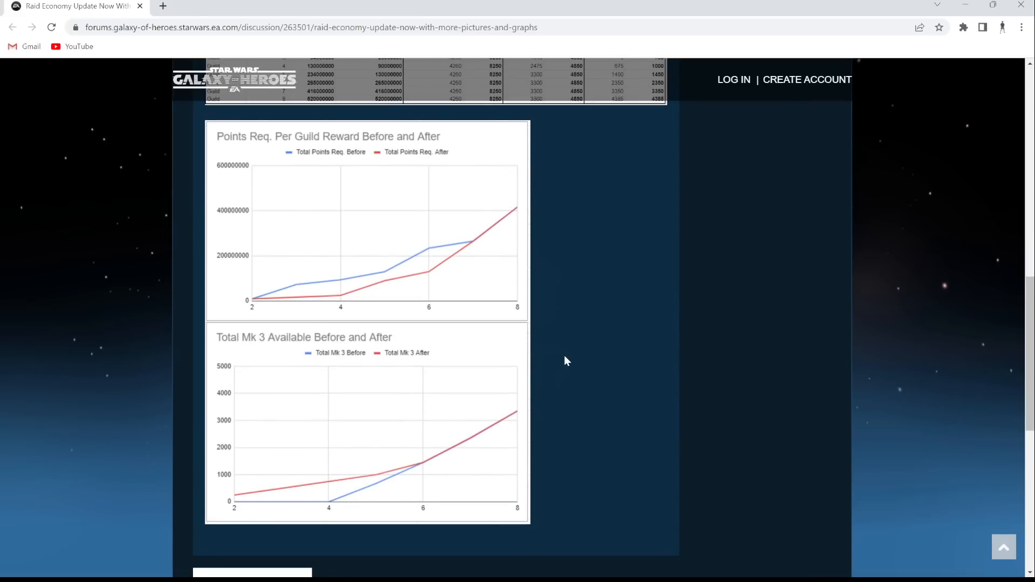
{"action": "mouse_move", "coordinate": [552, 330]}
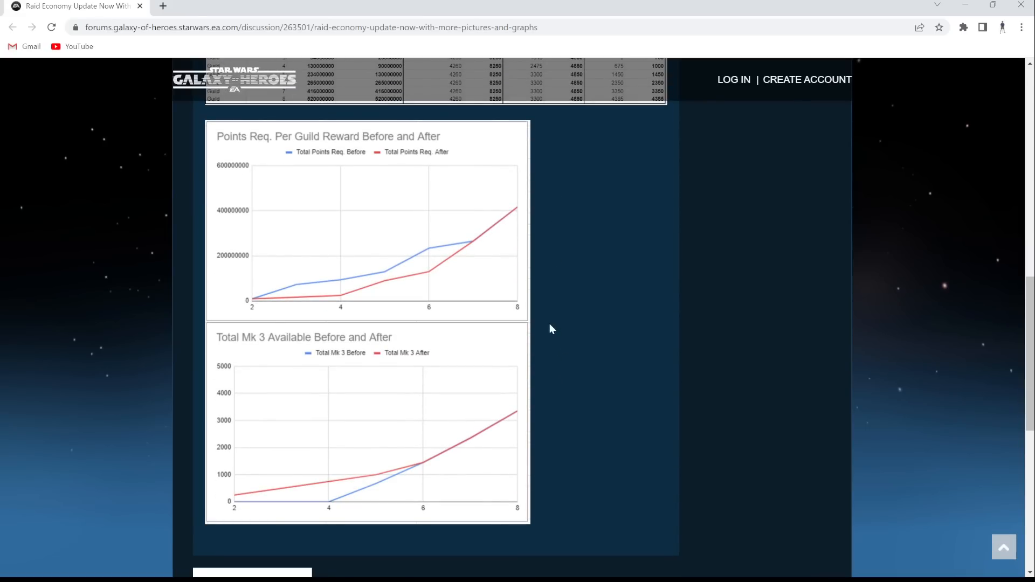
{"action": "scroll", "scroll_direction": "up", "scroll_amount": 3}
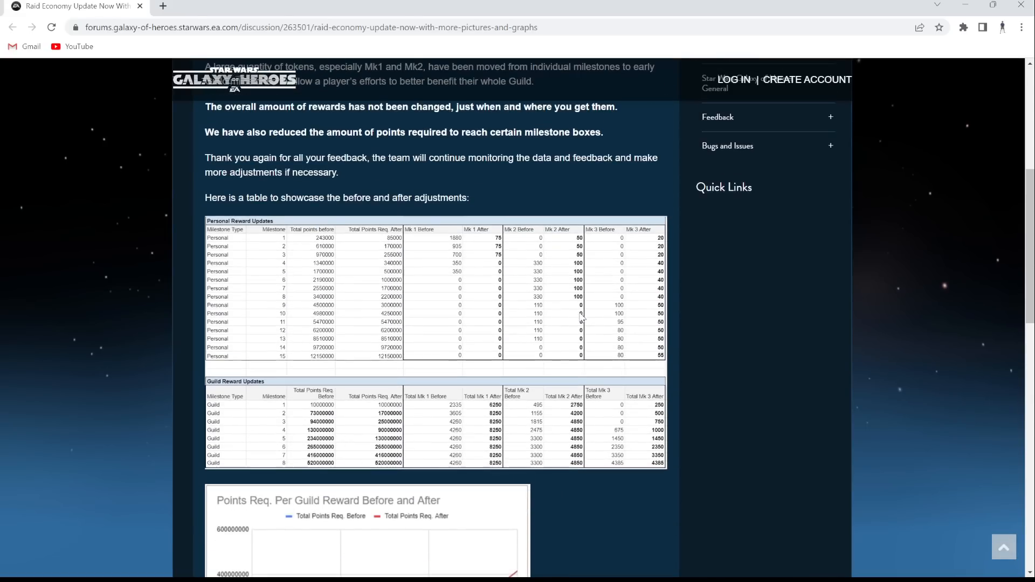
{"action": "mouse_move", "coordinate": [715, 341]}
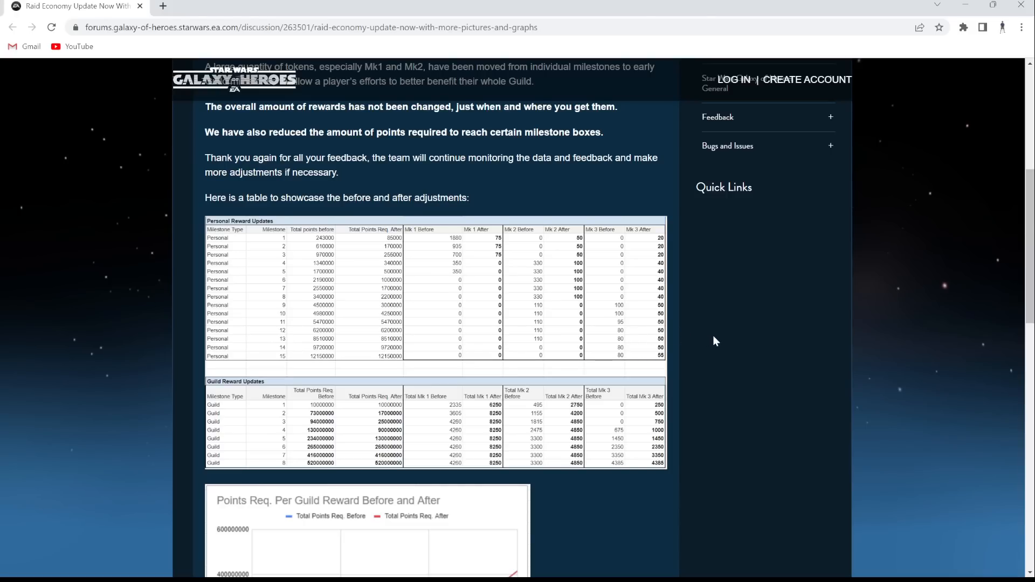